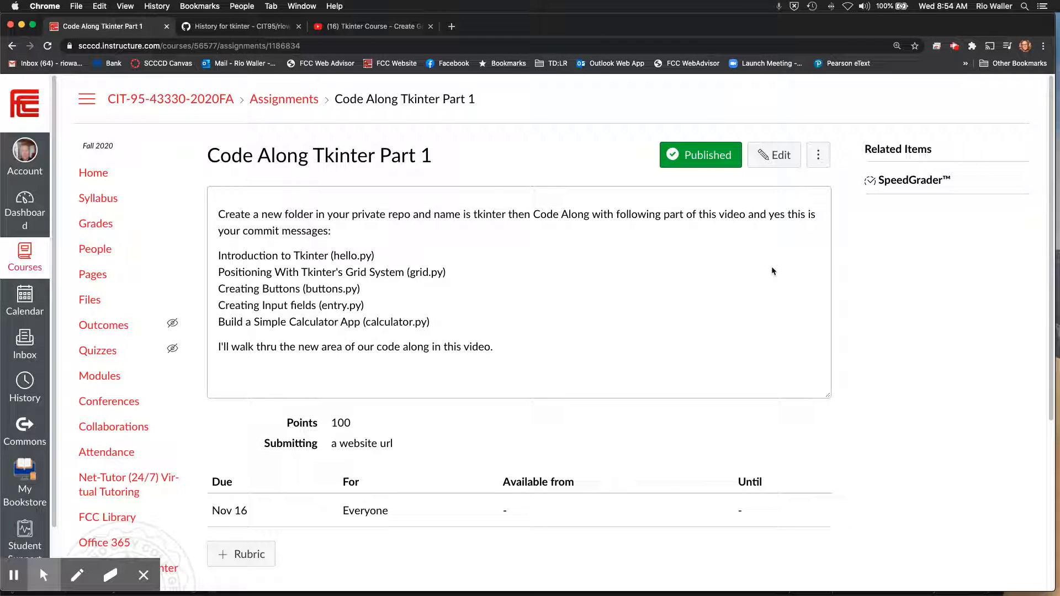
pyautogui.moveTo(341, 361)
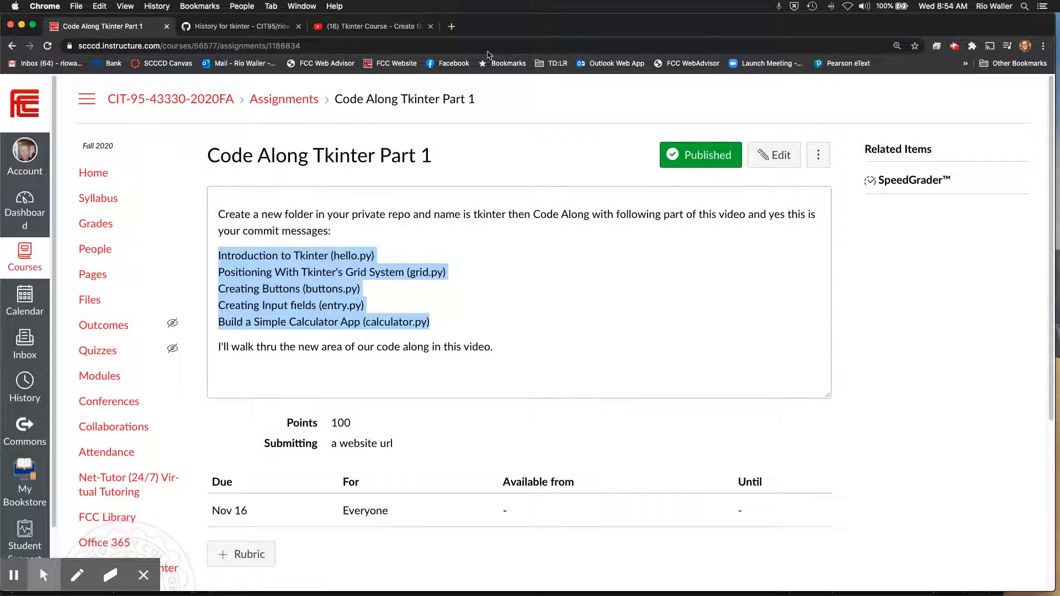
pyautogui.moveTo(407, 14)
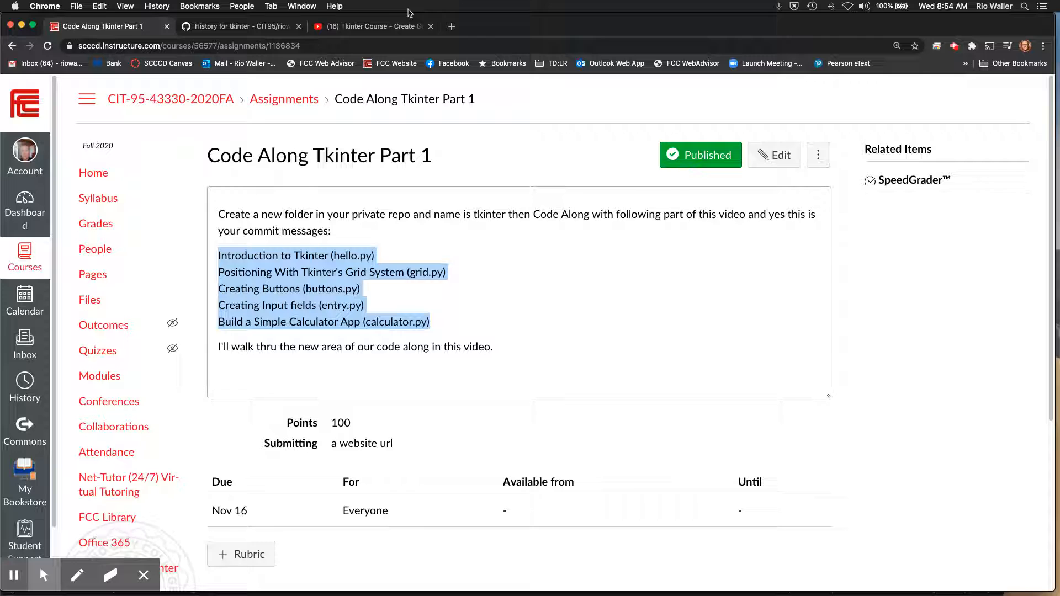
# View the YouTube Tkinter course video and its playback settings
pyautogui.click(371, 27)
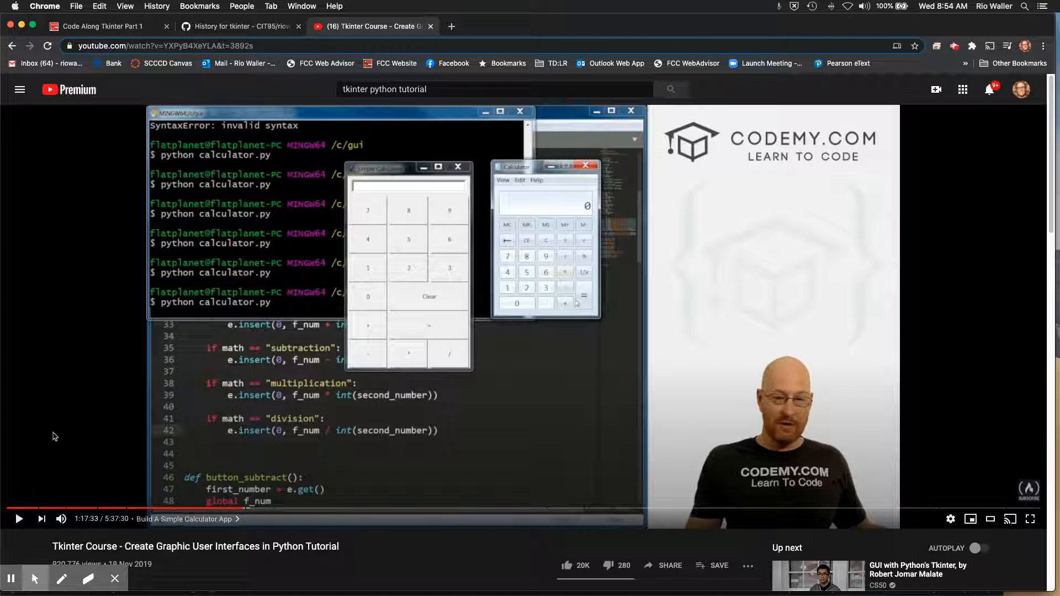
pyautogui.moveTo(65, 508)
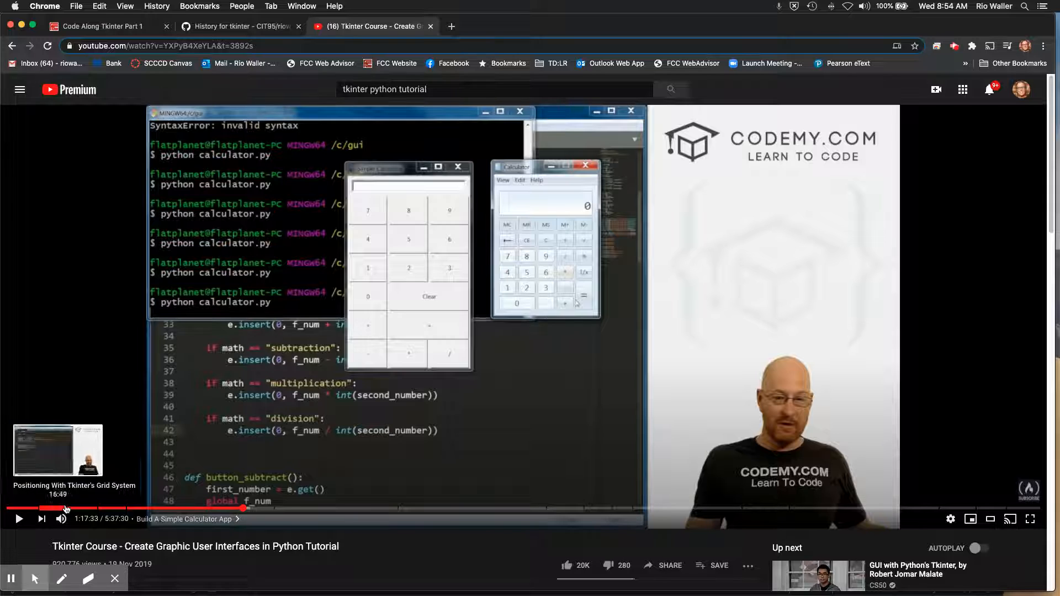
pyautogui.moveTo(156, 508)
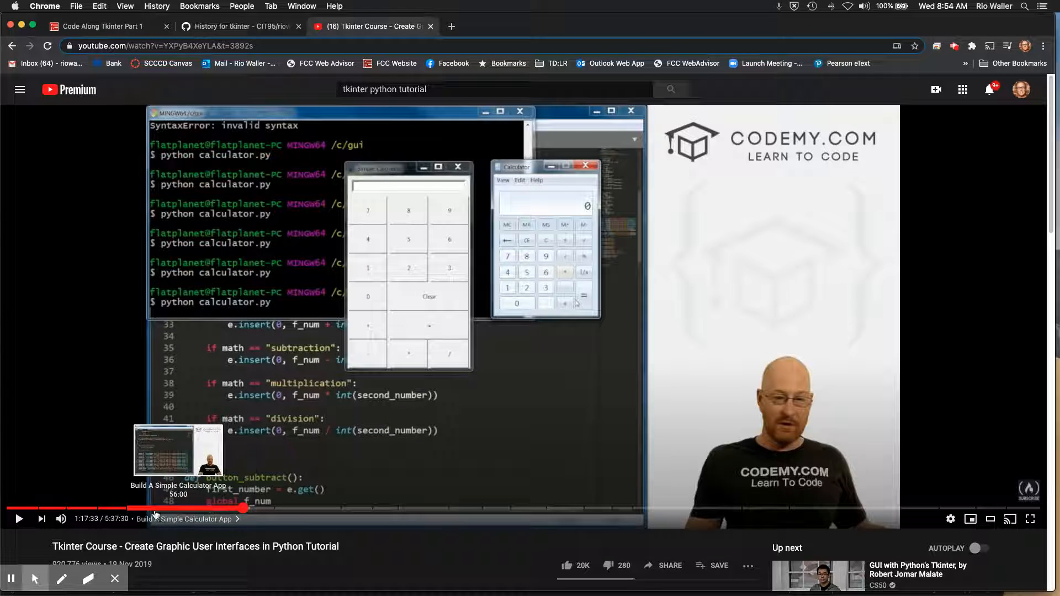
pyautogui.moveTo(31, 332)
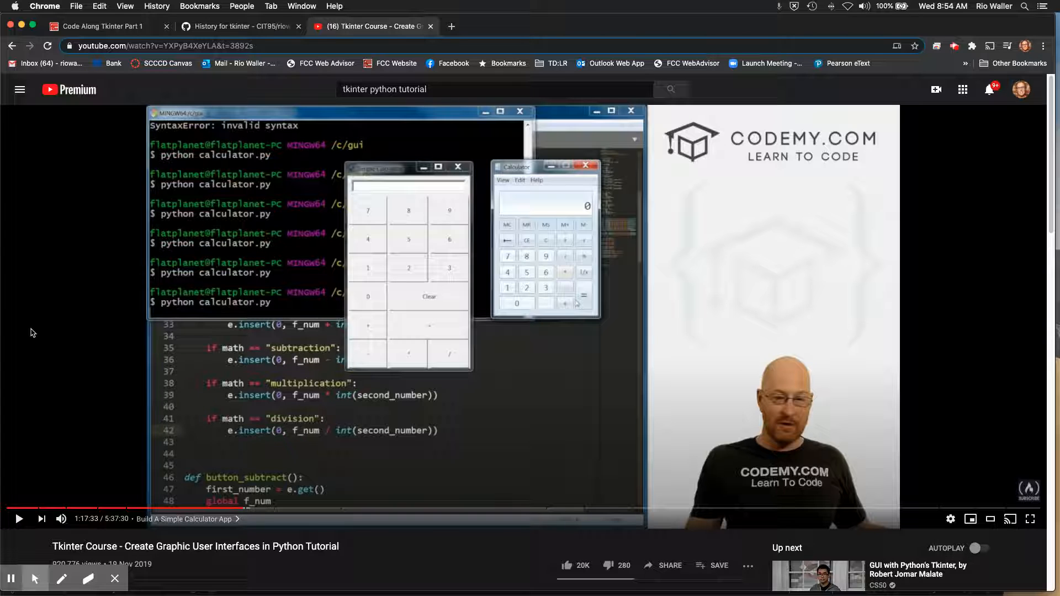
pyautogui.moveTo(61, 354)
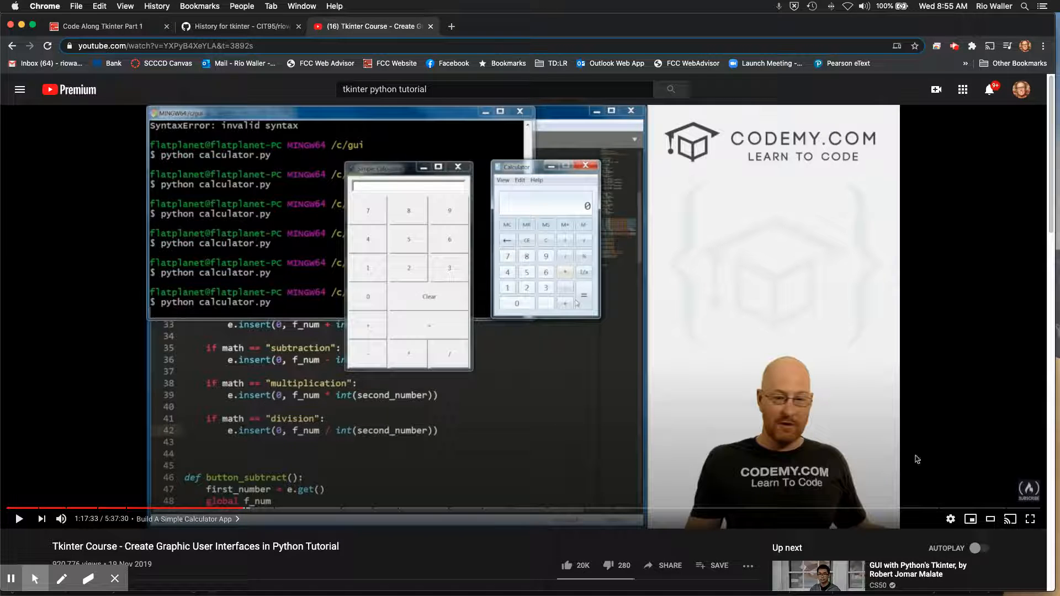
pyautogui.moveTo(952, 519)
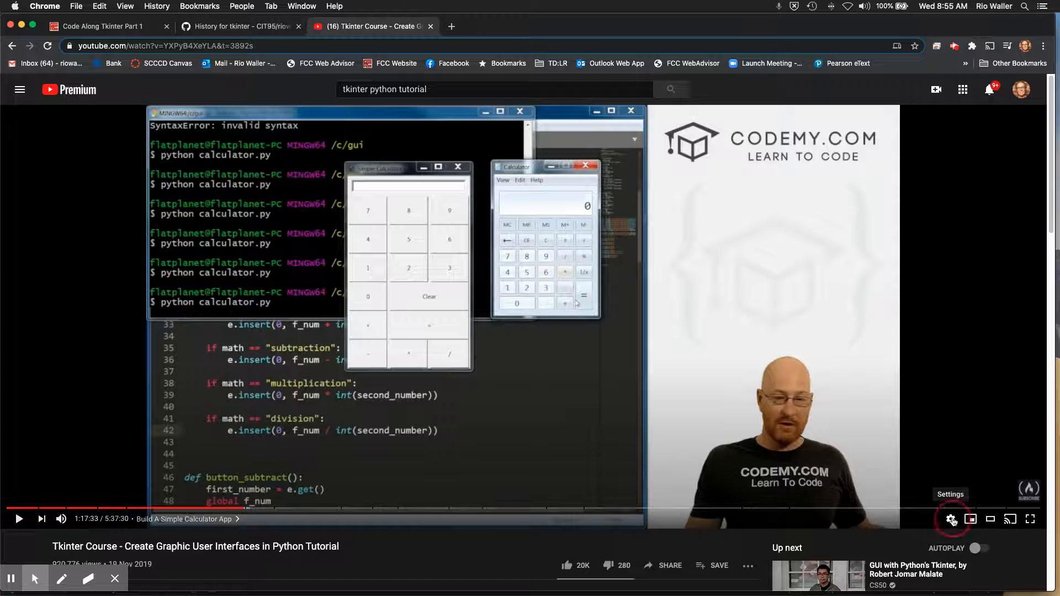
pyautogui.click(952, 519)
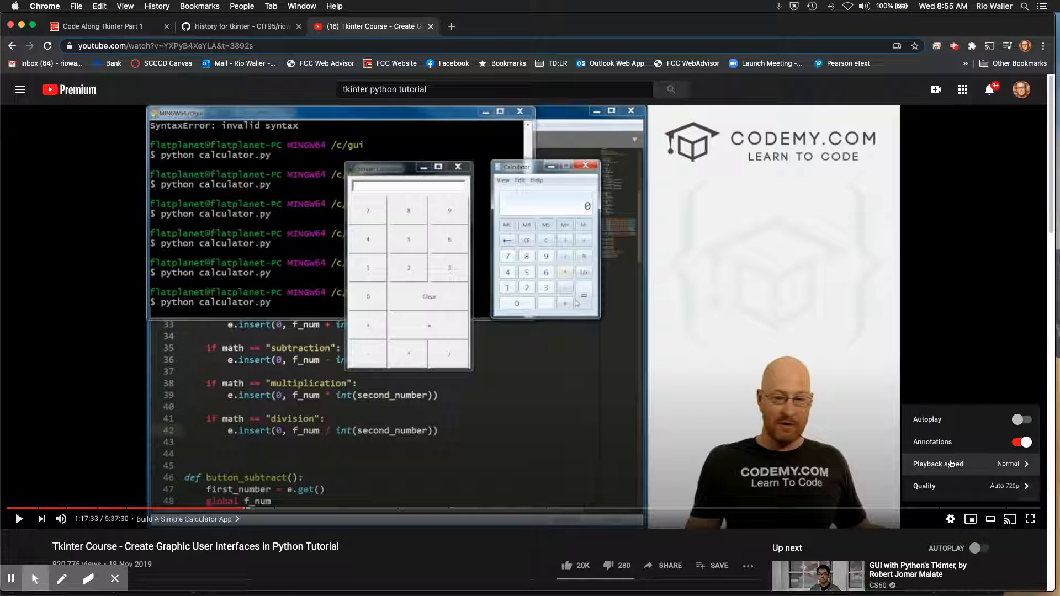
pyautogui.moveTo(936, 333)
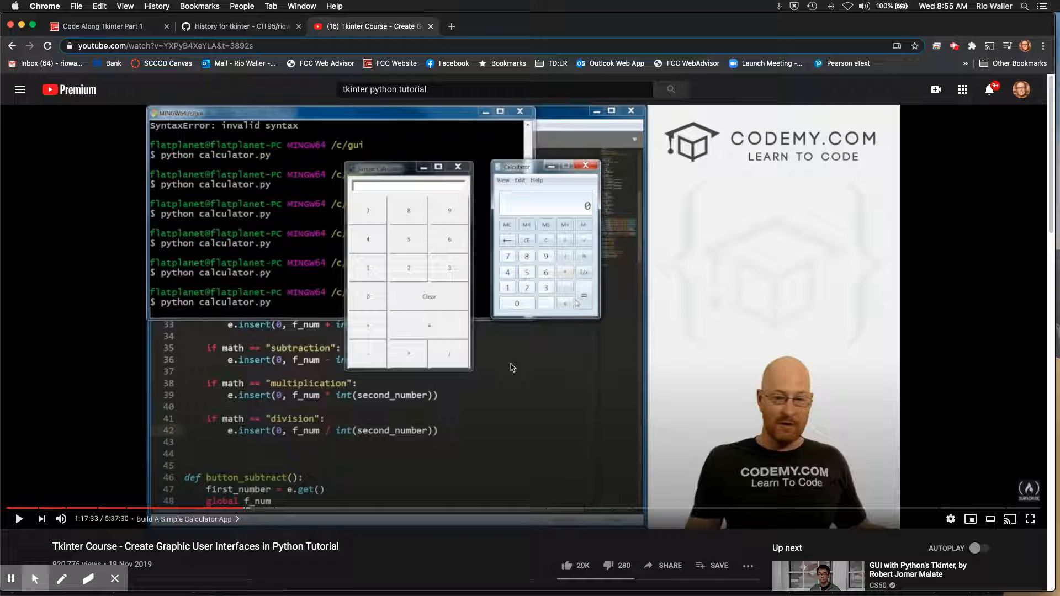
pyautogui.moveTo(22, 509)
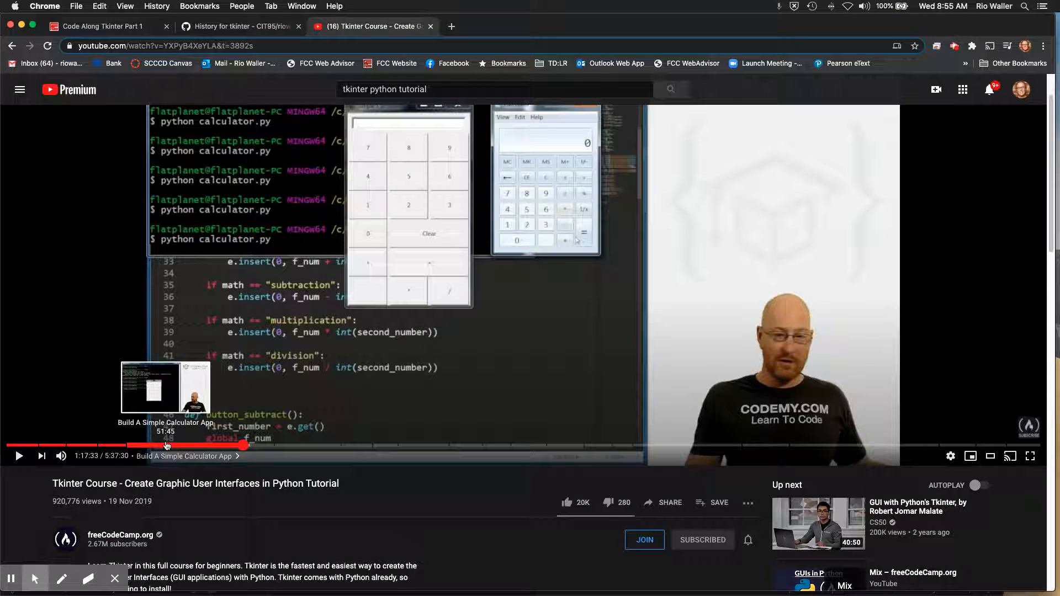
pyautogui.moveTo(161, 445)
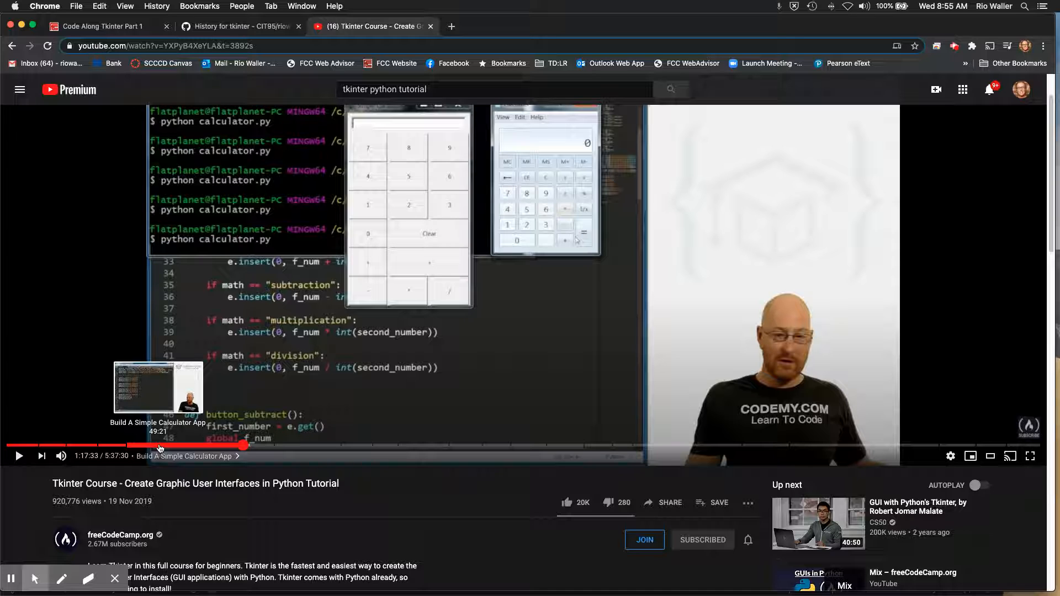
pyautogui.moveTo(426, 238)
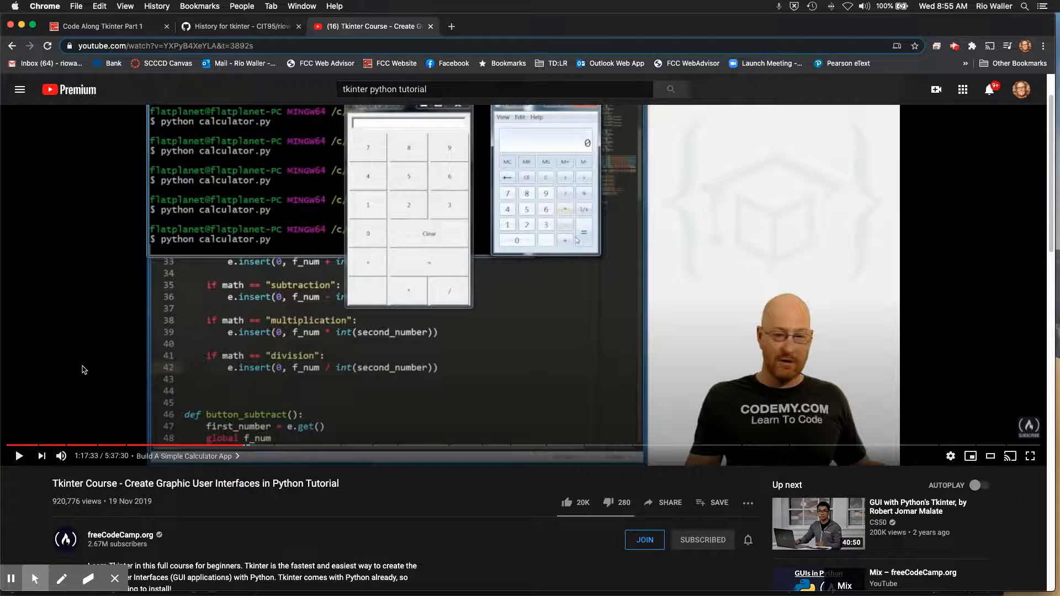
# Return to the Canvas assignment and highlight the Positioning With Tkinter's Grid System line
pyautogui.click(102, 27)
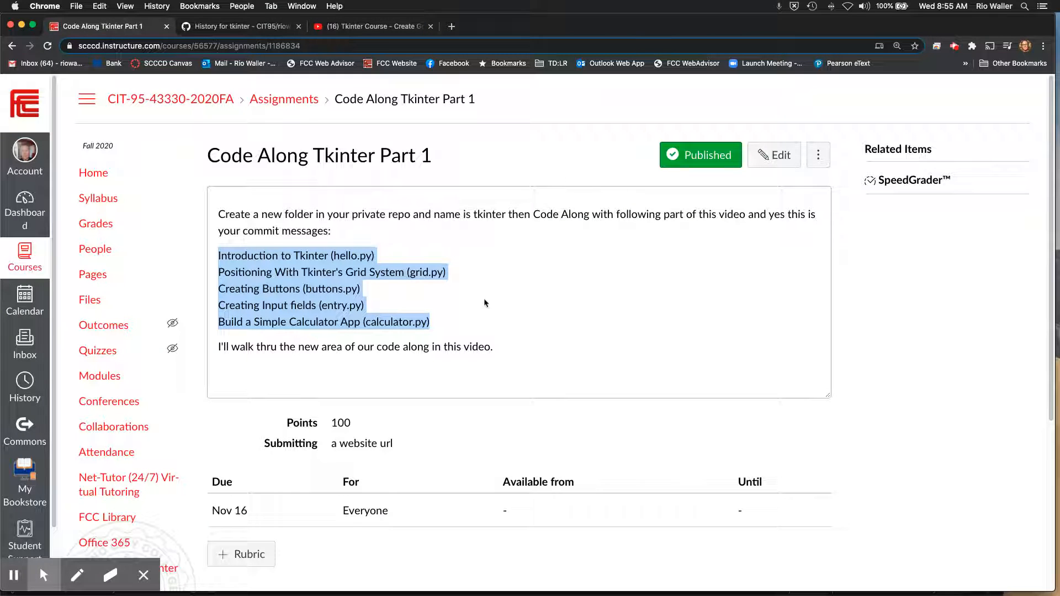
pyautogui.click(214, 259)
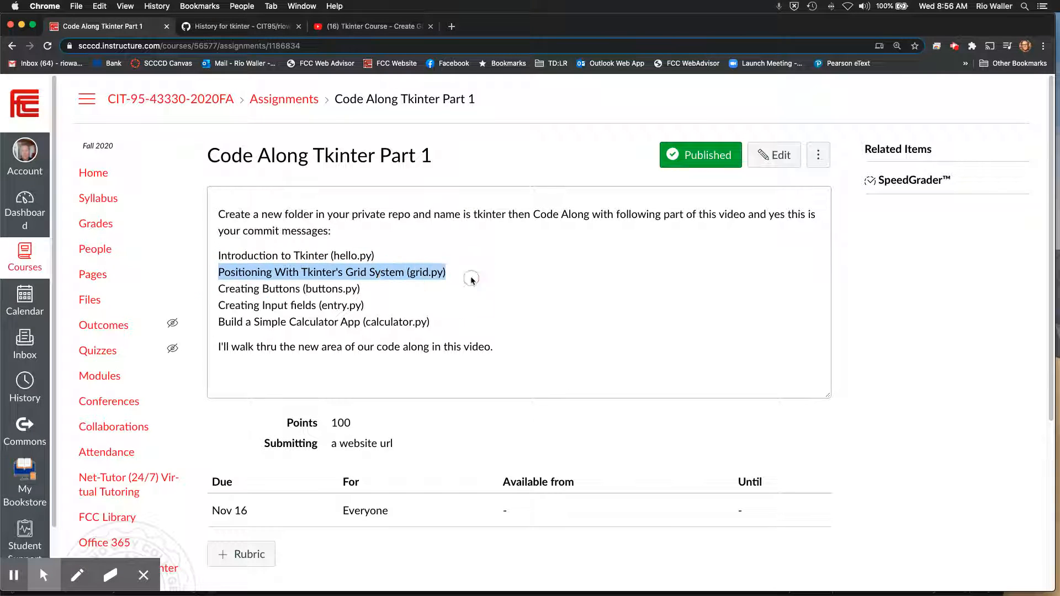
pyautogui.click(474, 292)
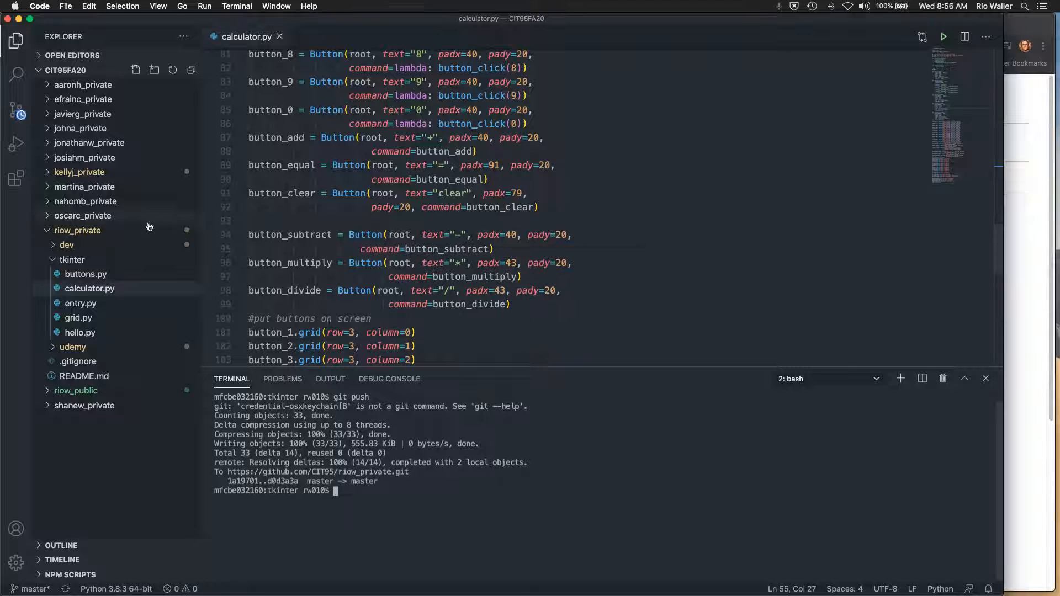
# Collapse the tkinter folder and scroll calculator.py up to the number button definitions
pyautogui.click(71, 259)
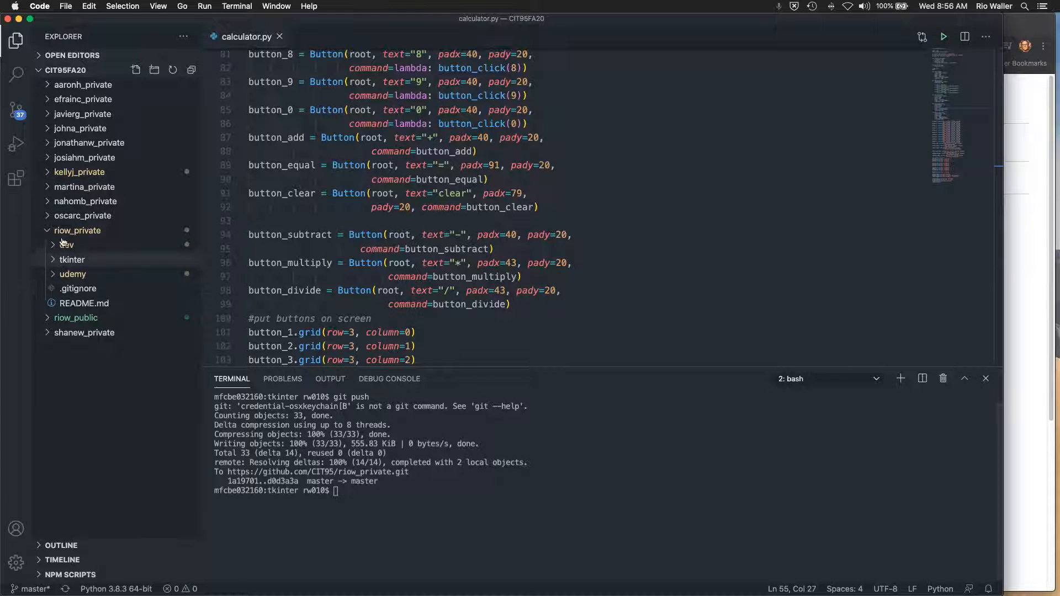
pyautogui.moveTo(69, 244)
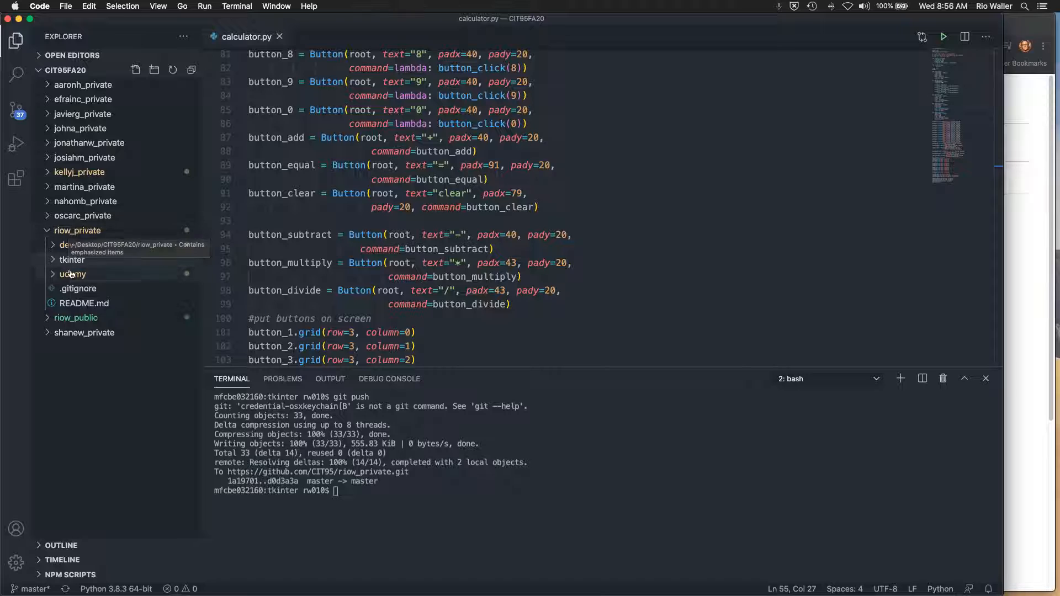
pyautogui.moveTo(130, 417)
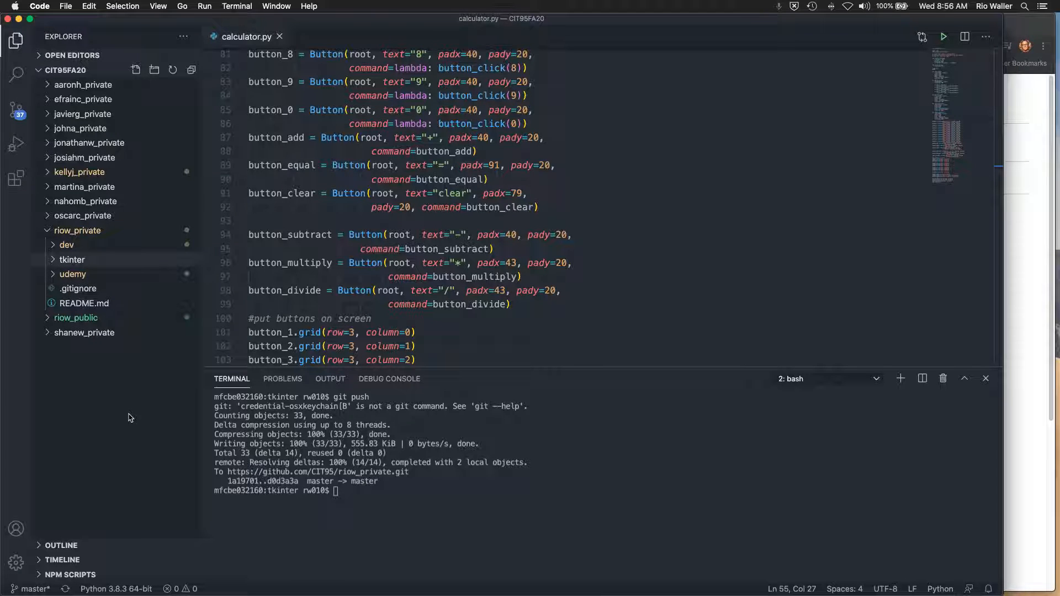
pyautogui.moveTo(67, 245)
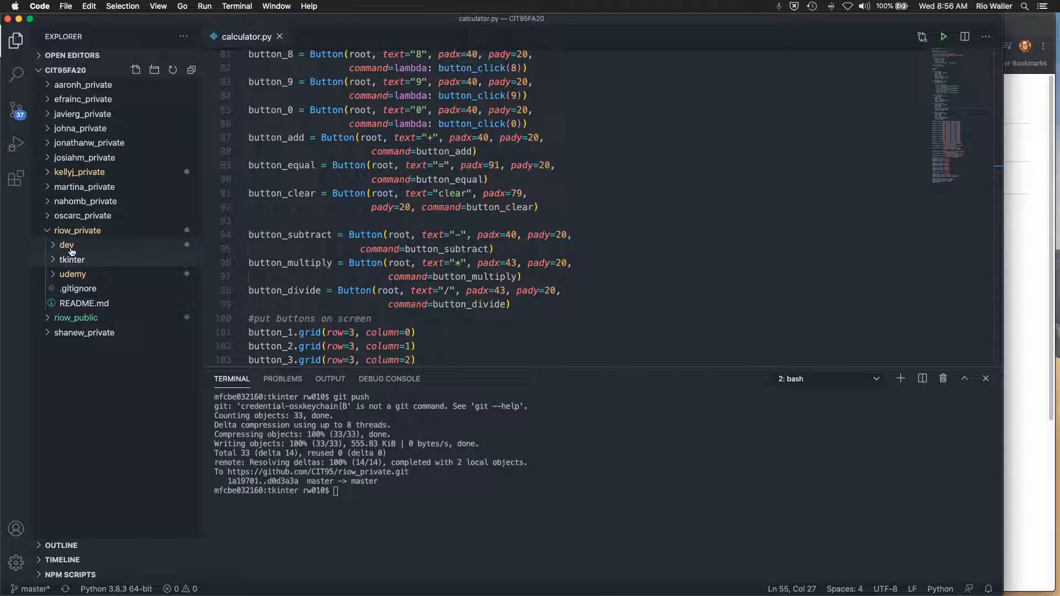
pyautogui.moveTo(73, 274)
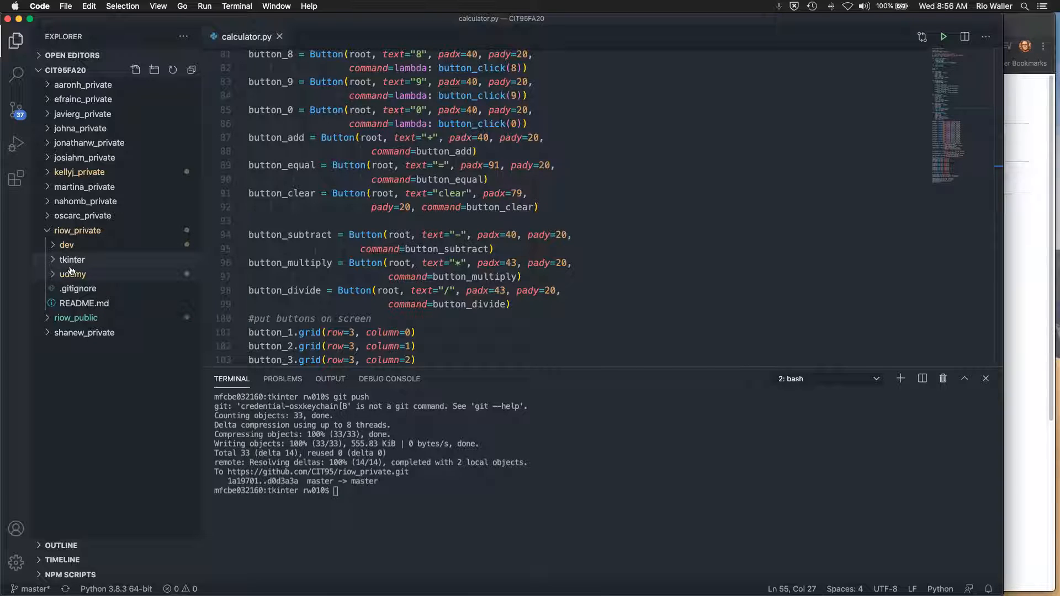
pyautogui.click(676, 273)
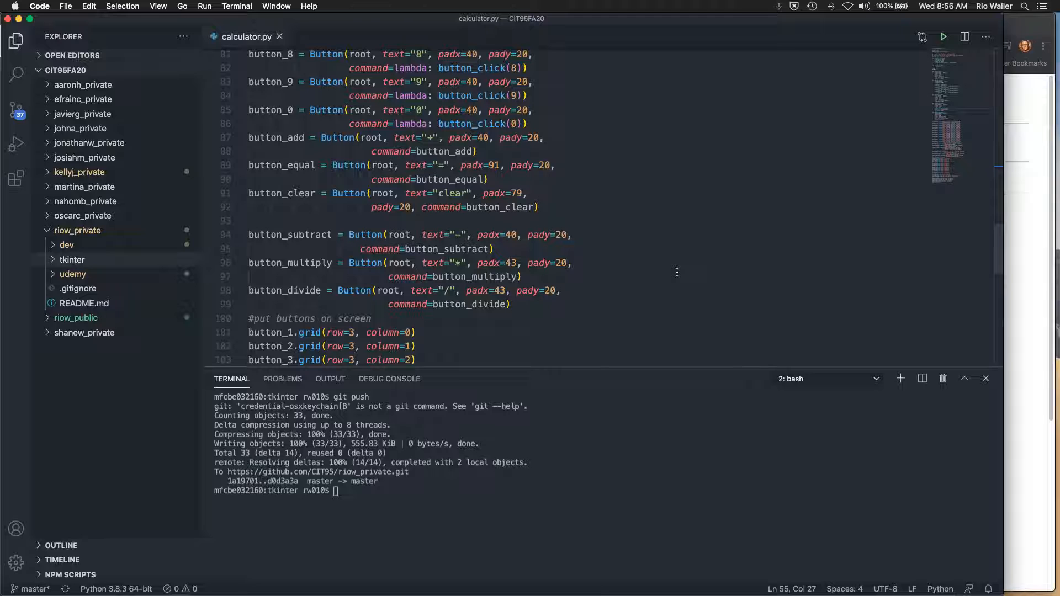
pyautogui.scroll(3)
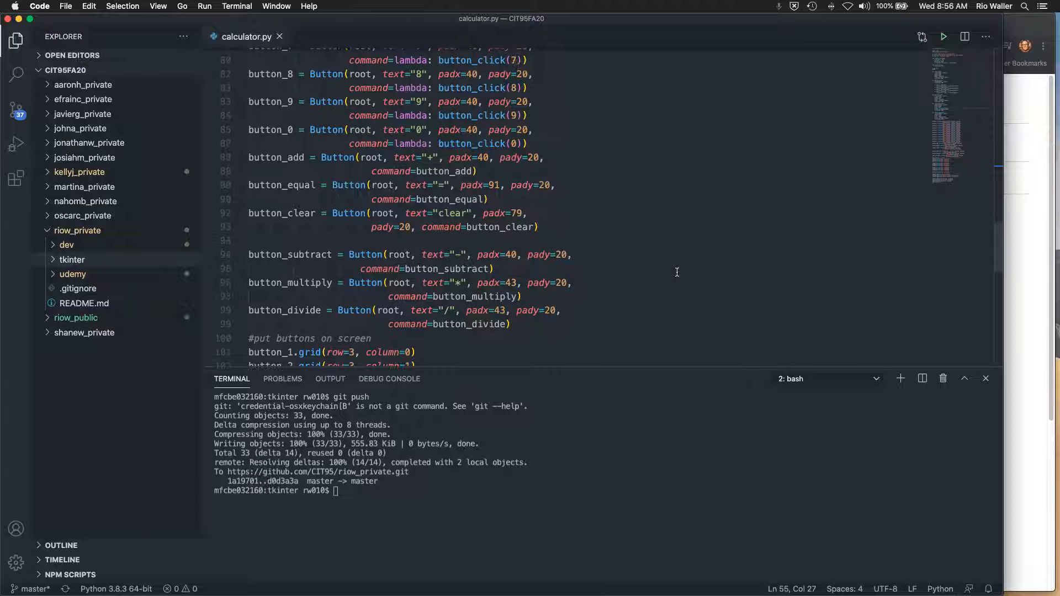
pyautogui.scroll(3)
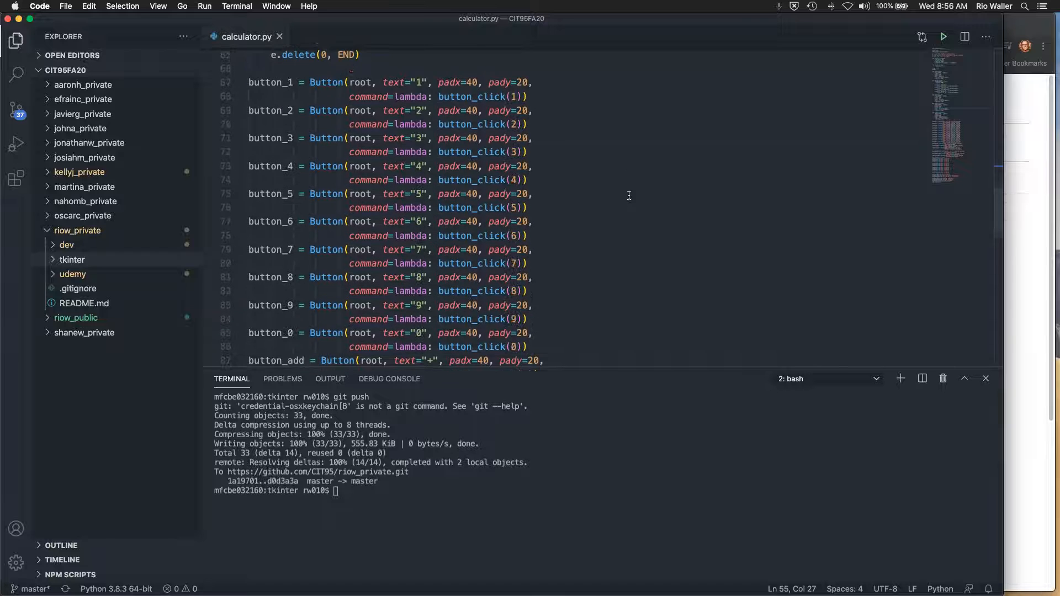
# Push to GitHub, clear the terminal and run python calculator.py
pyautogui.write('git push')
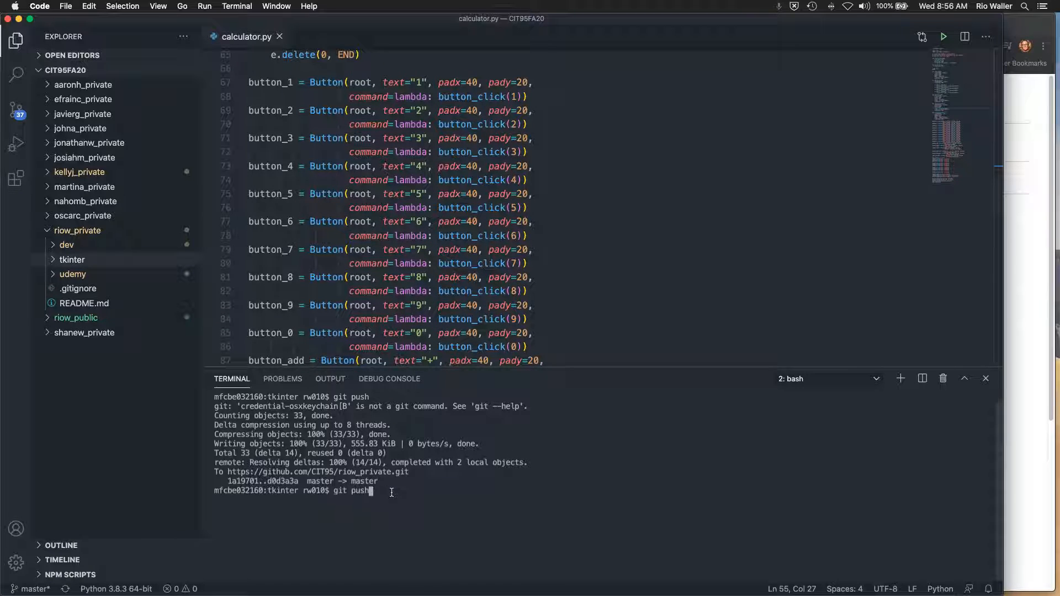
pyautogui.write('clear')
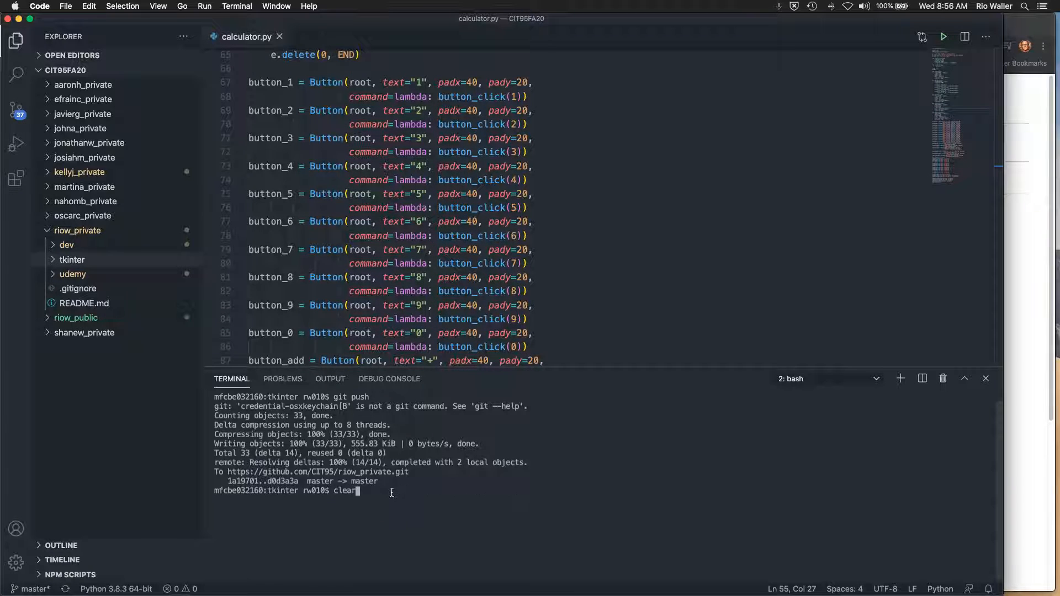
pyautogui.write('python calculator.py')
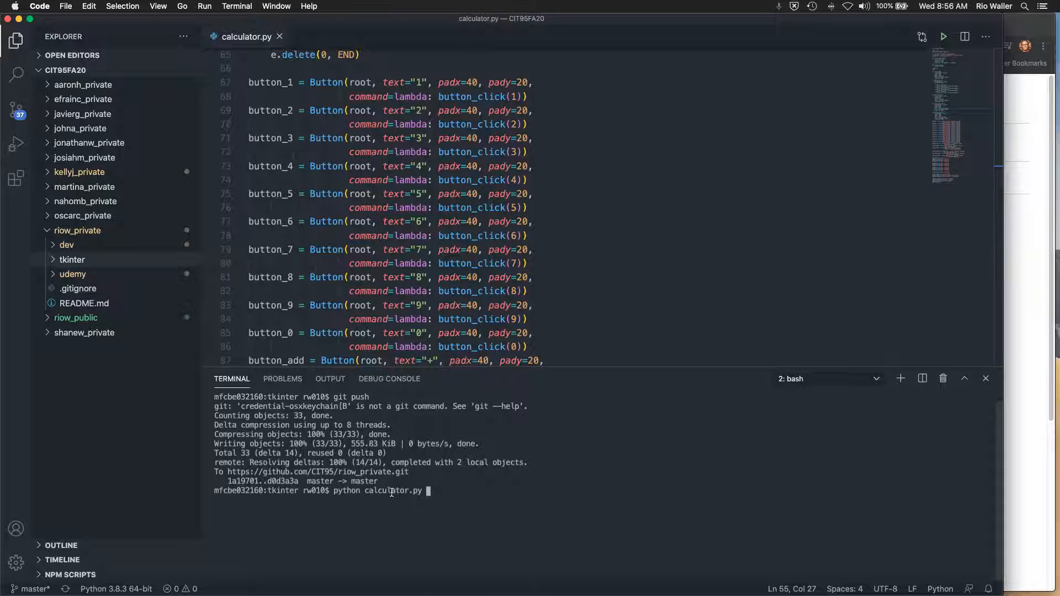
pyautogui.press('Return')
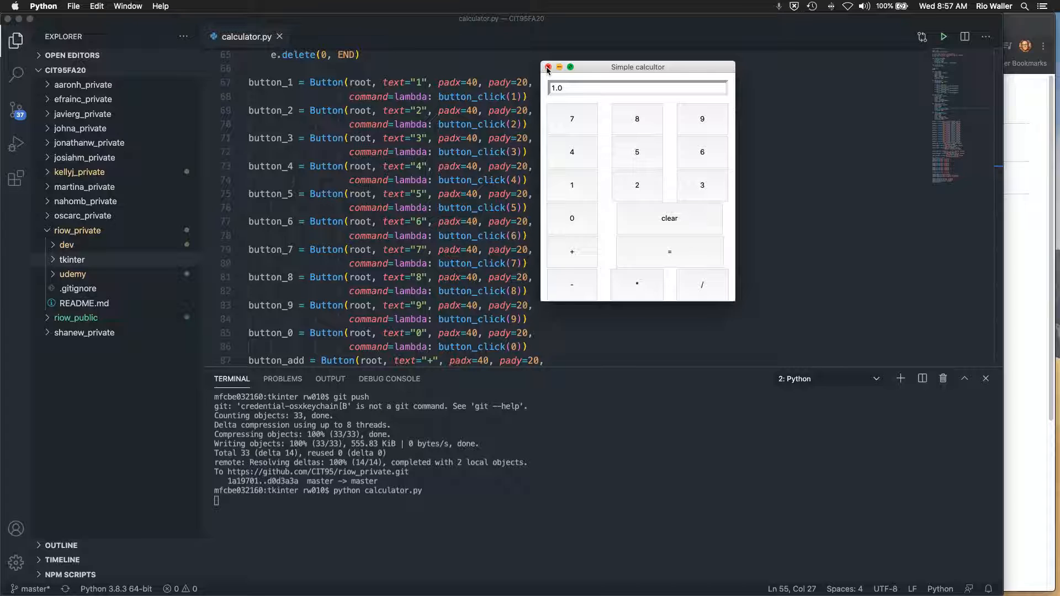
# Close the Simple calculator window and scroll through the calculator.py code
pyautogui.click(548, 68)
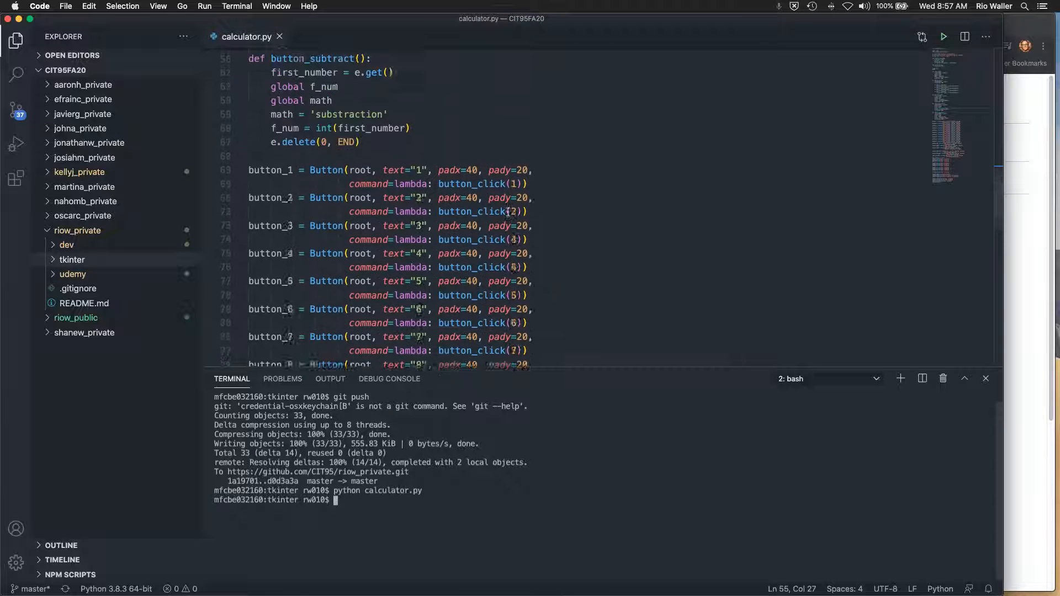
pyautogui.scroll(3)
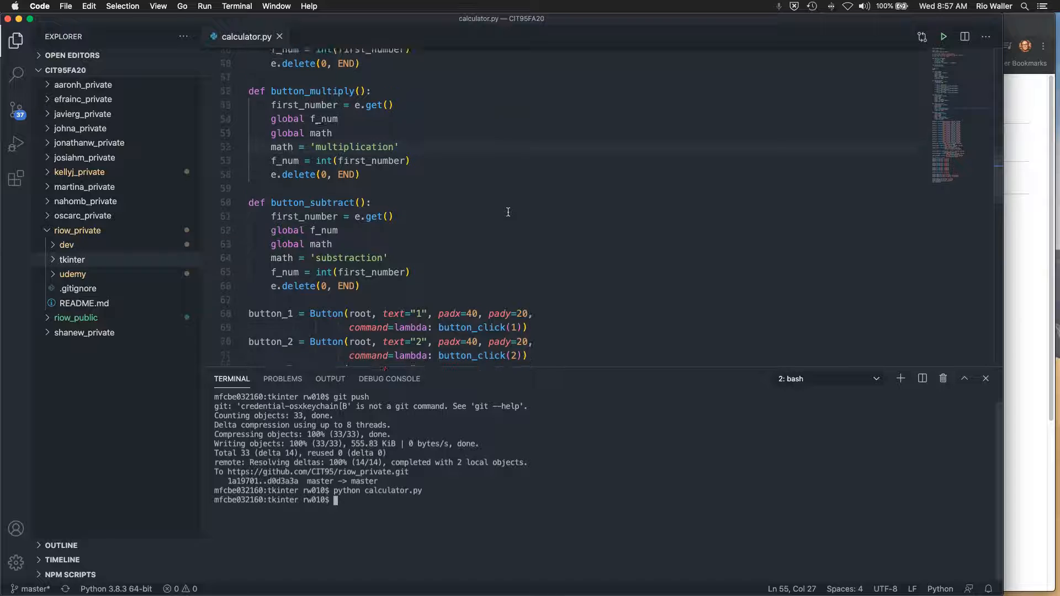
pyautogui.scroll(-3)
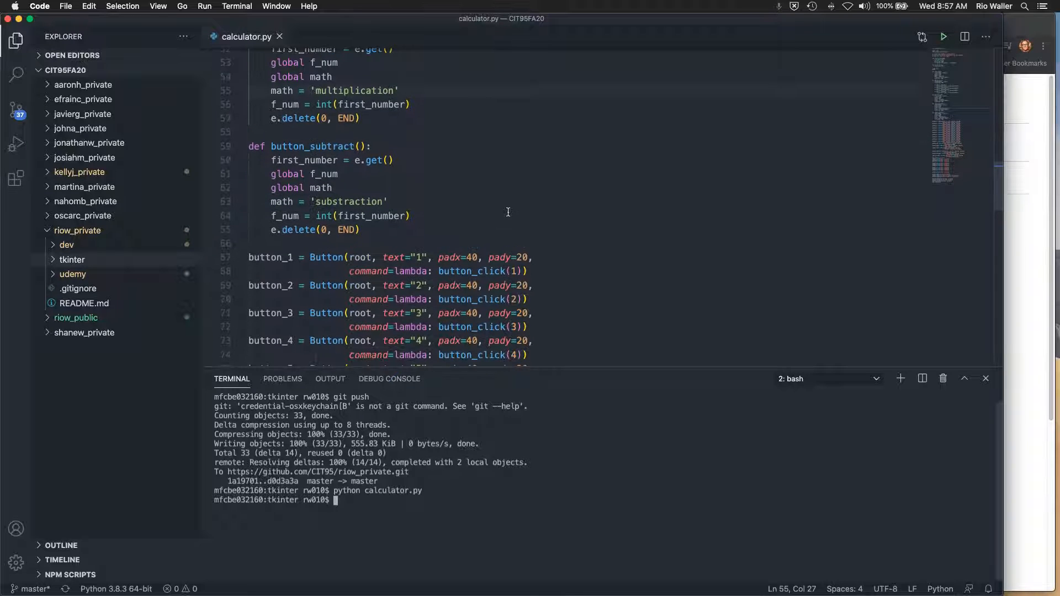
pyautogui.scroll(3)
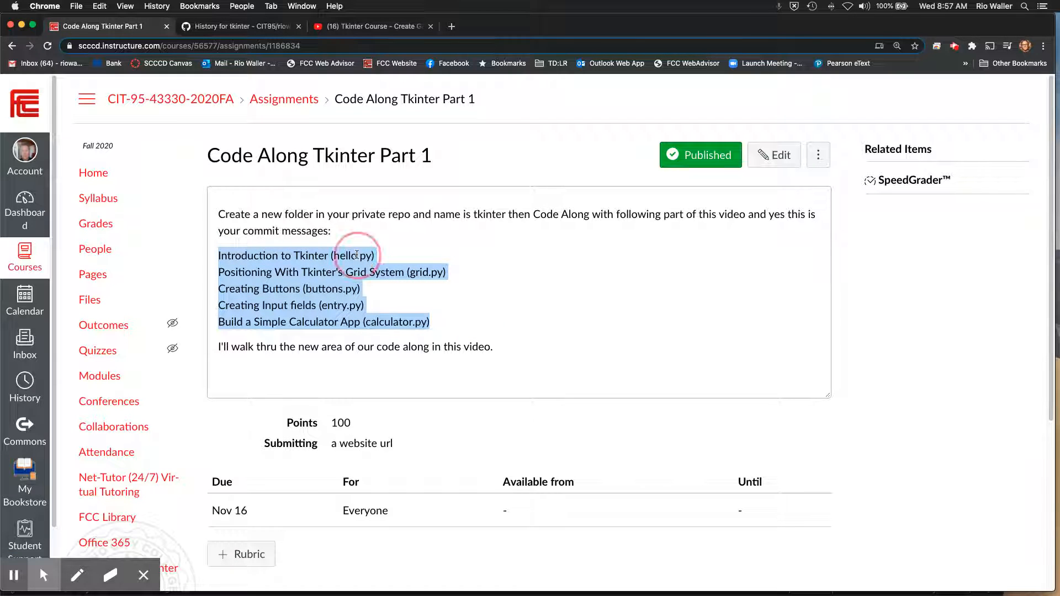
# Clear the commit-list highlight and switch to the GitHub History for tkinter tab
pyautogui.click(432, 263)
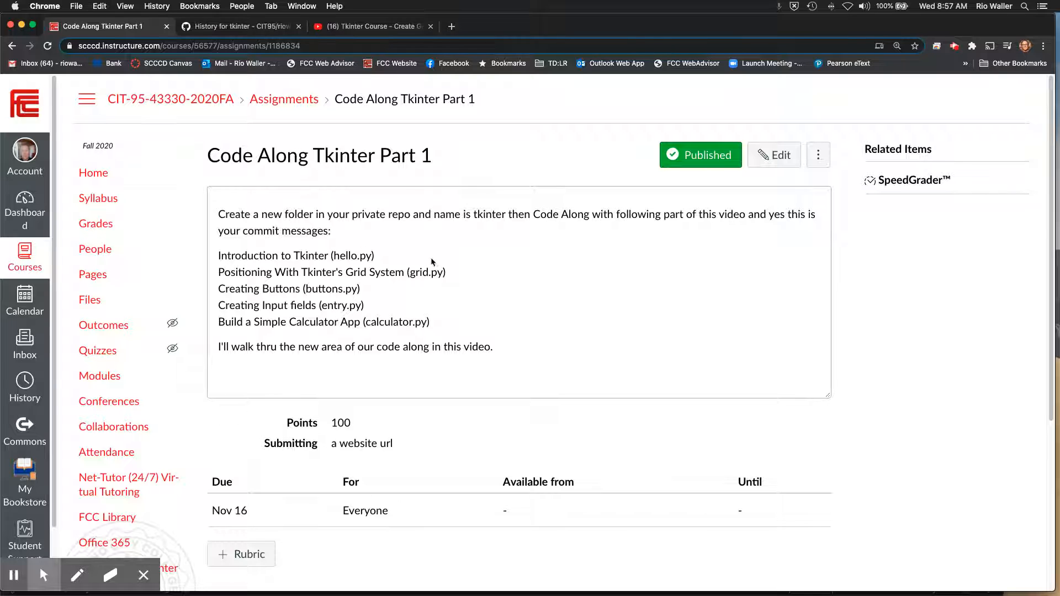
pyautogui.moveTo(218, 255)
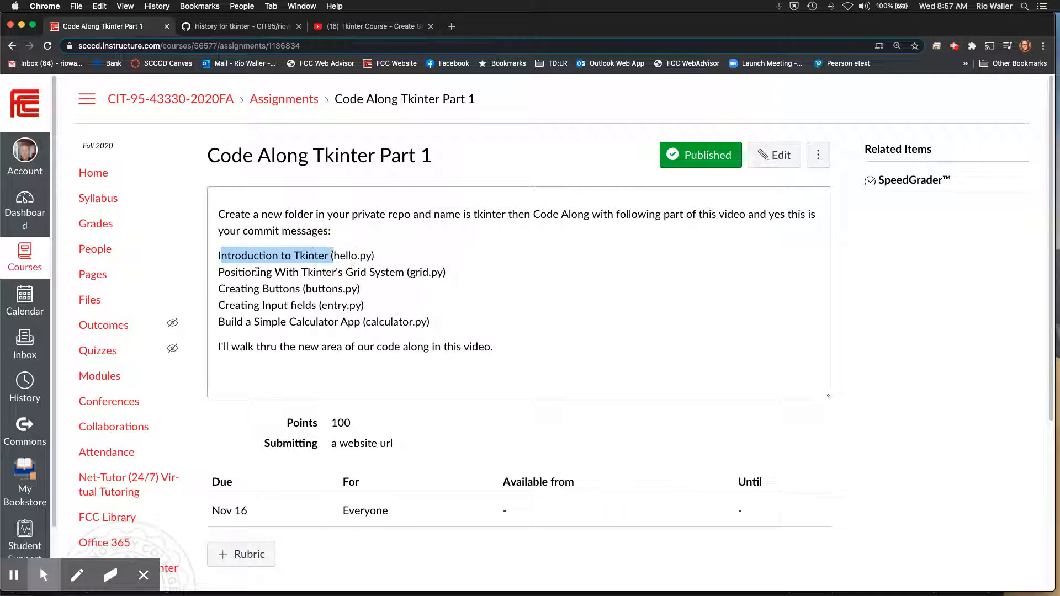
pyautogui.moveTo(217, 311)
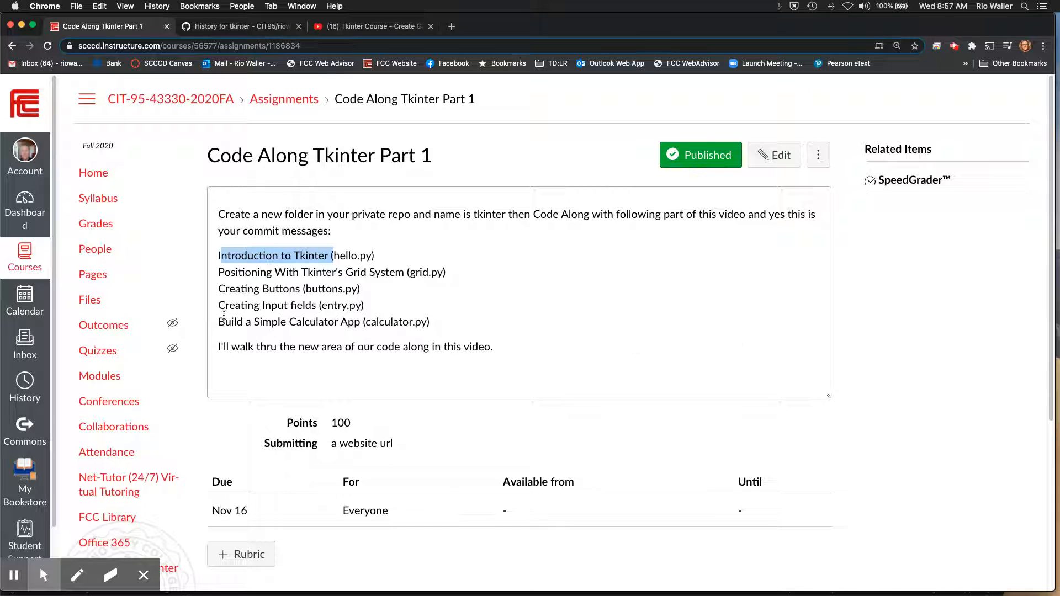
pyautogui.click(623, 374)
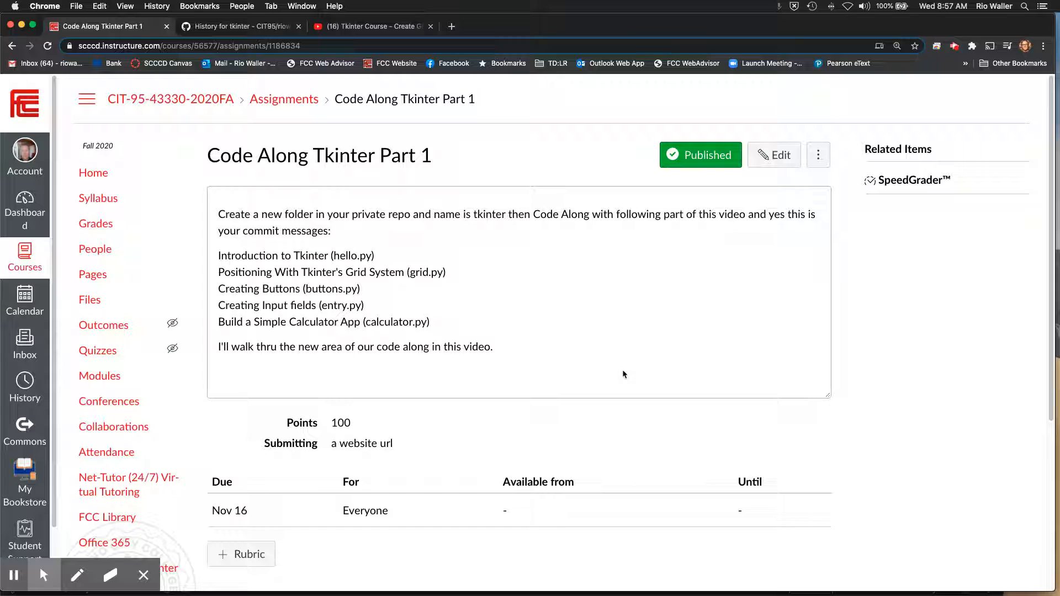
pyautogui.moveTo(203, 325)
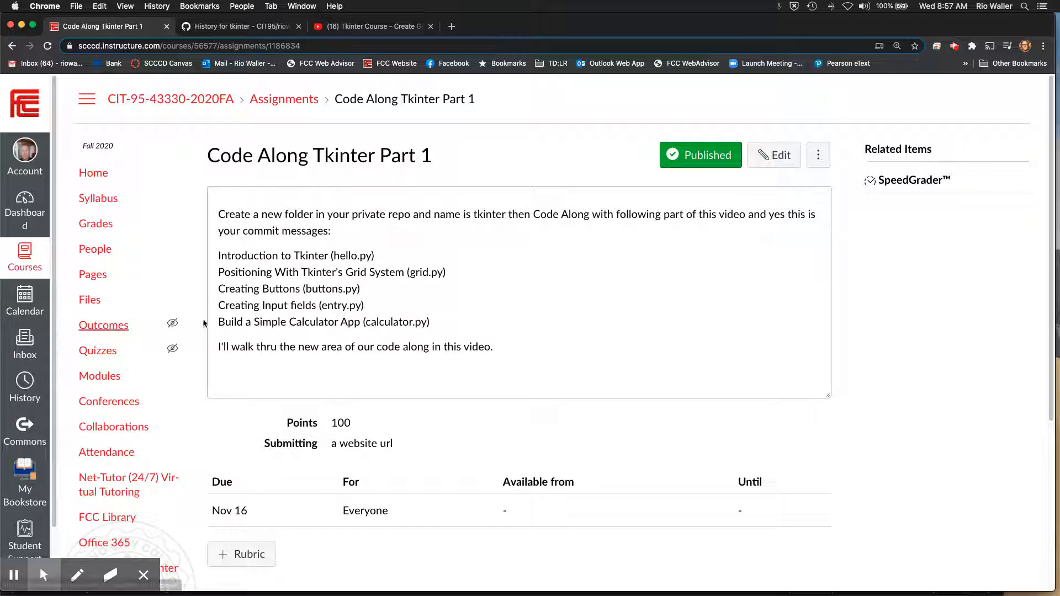
pyautogui.moveTo(311, 323)
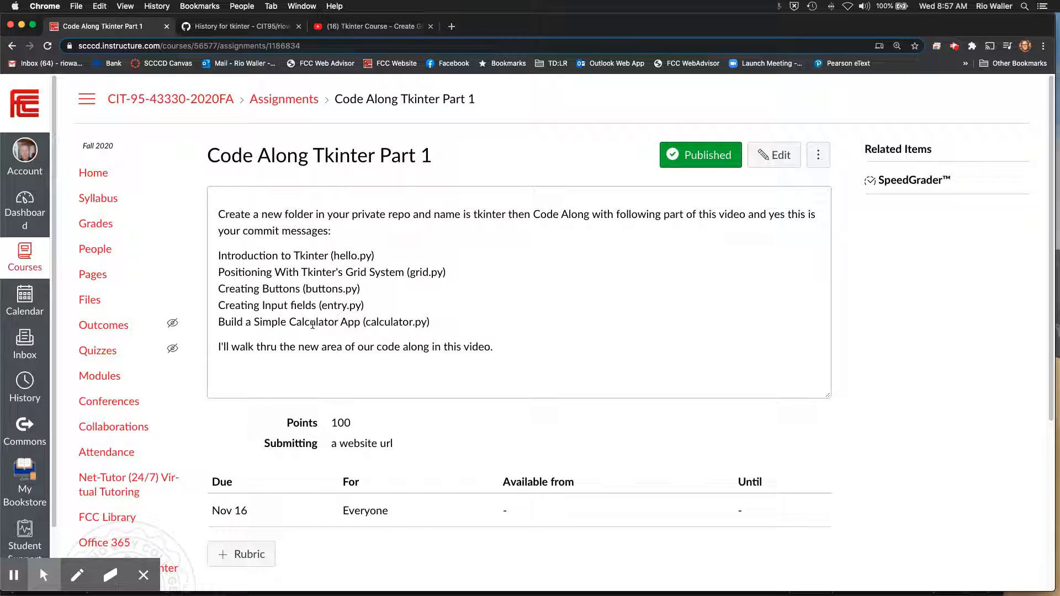
pyautogui.moveTo(255, 9)
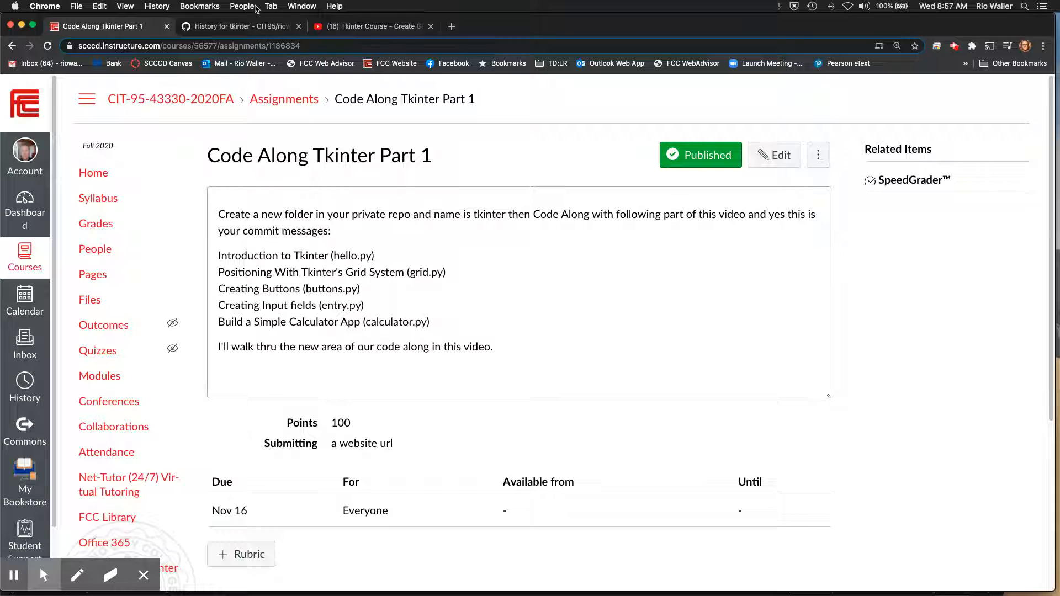
pyautogui.click(239, 26)
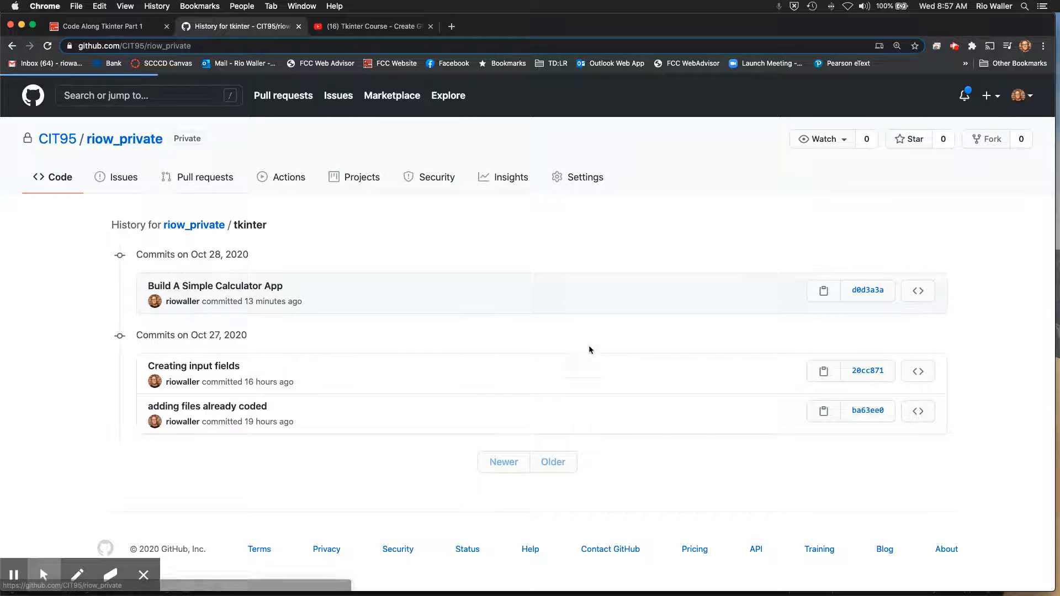
# Browse riow_private into the tkinter folder's commit history, then return to the Canvas assignment
pyautogui.click(125, 139)
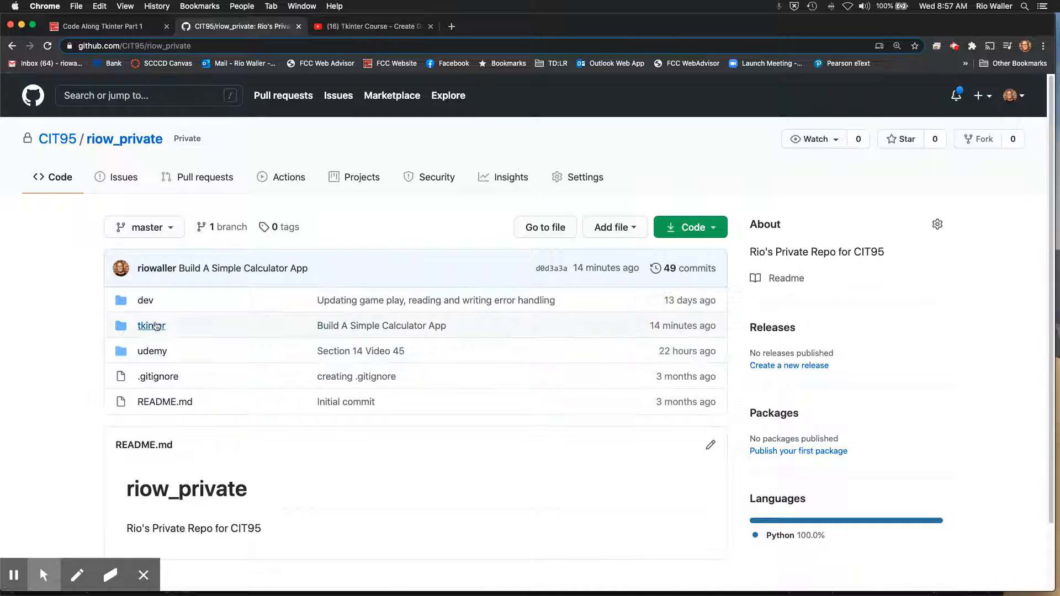
pyautogui.click(151, 325)
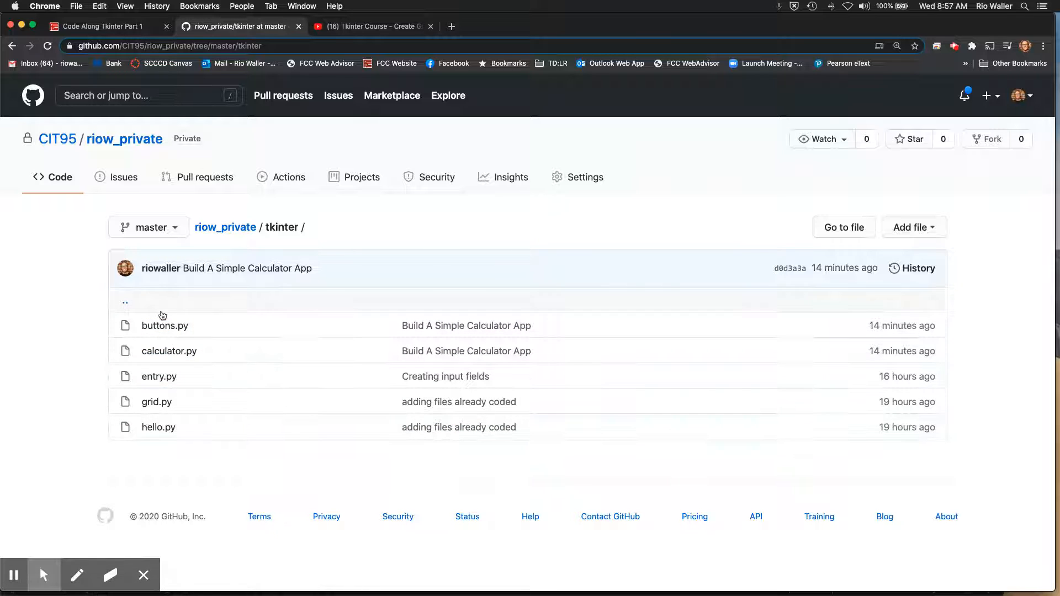
pyautogui.moveTo(417, 367)
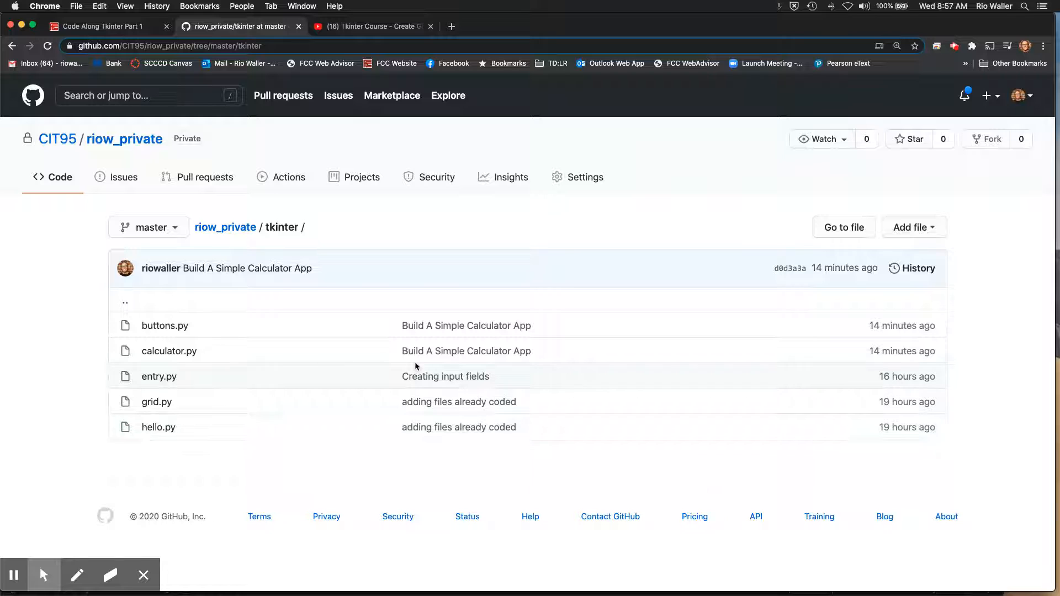
pyautogui.moveTo(918, 268)
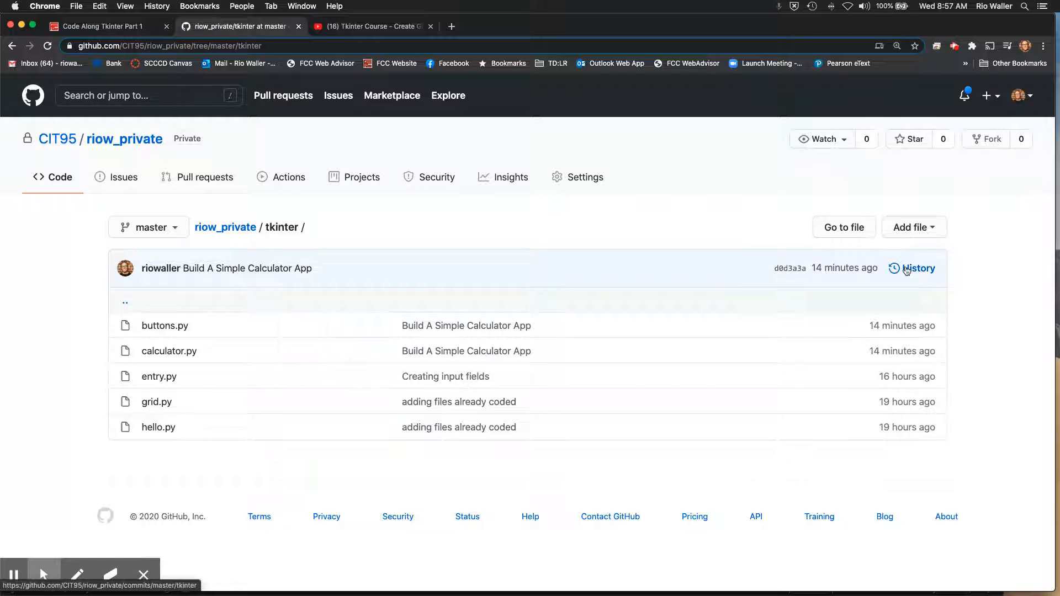
pyautogui.click(918, 267)
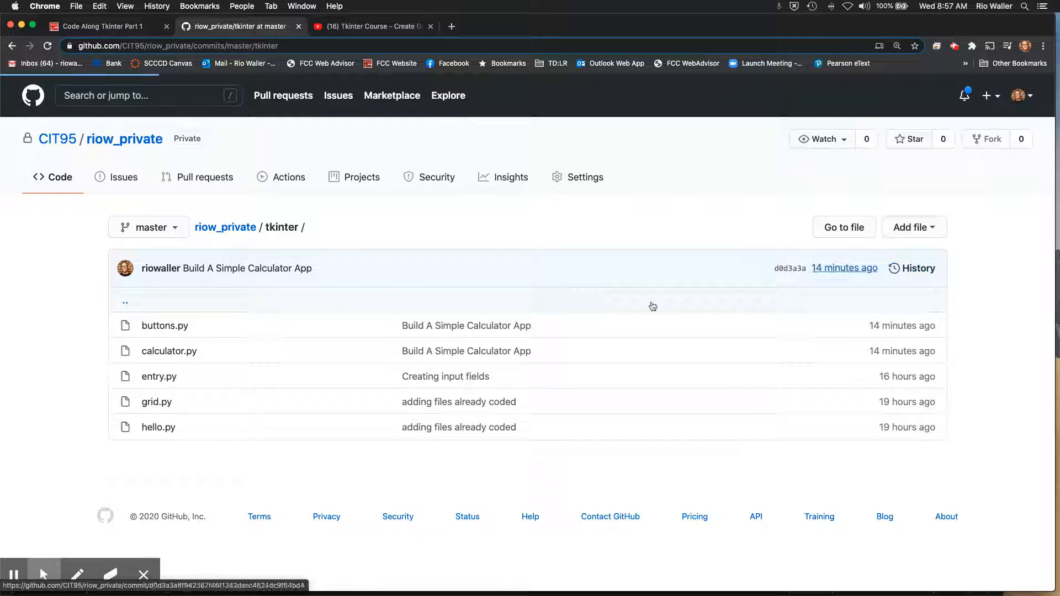
pyautogui.click(918, 268)
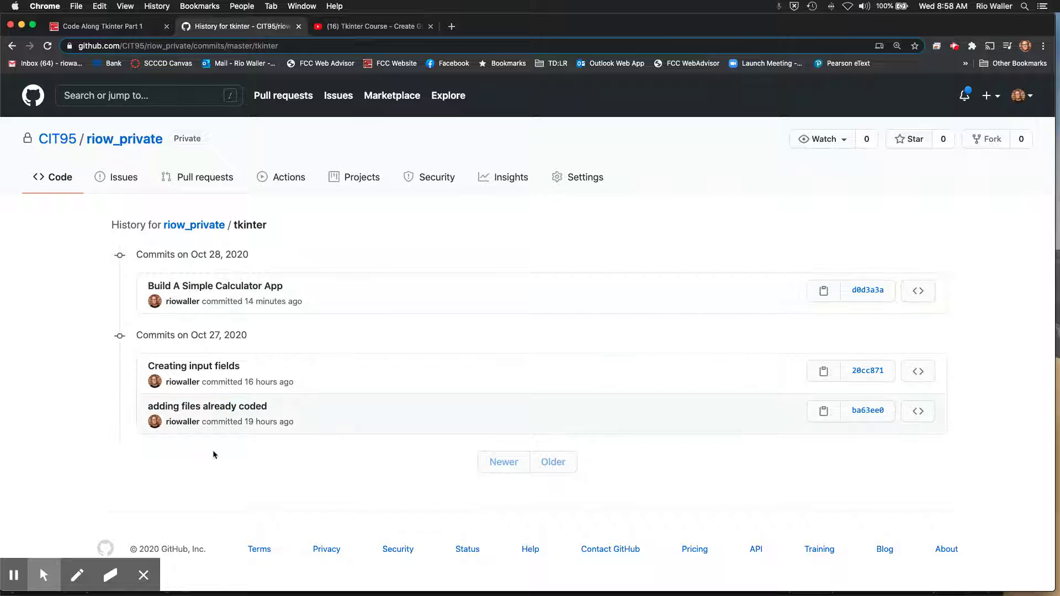
pyautogui.moveTo(226, 439)
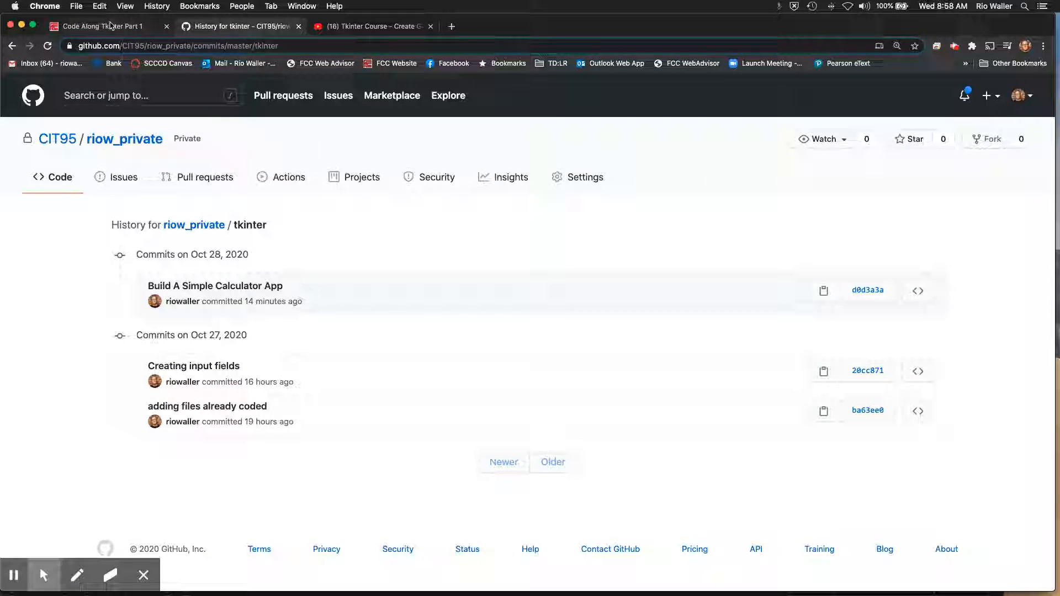
pyautogui.click(102, 25)
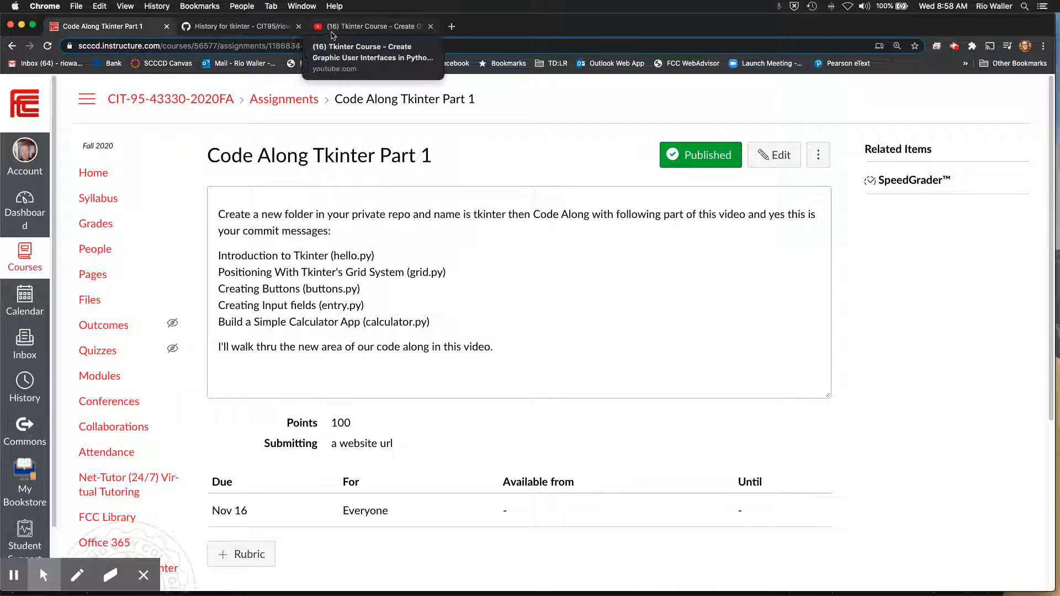
# Switch to the YouTube Tkinter course video and preview its chapter markers
pyautogui.click(371, 26)
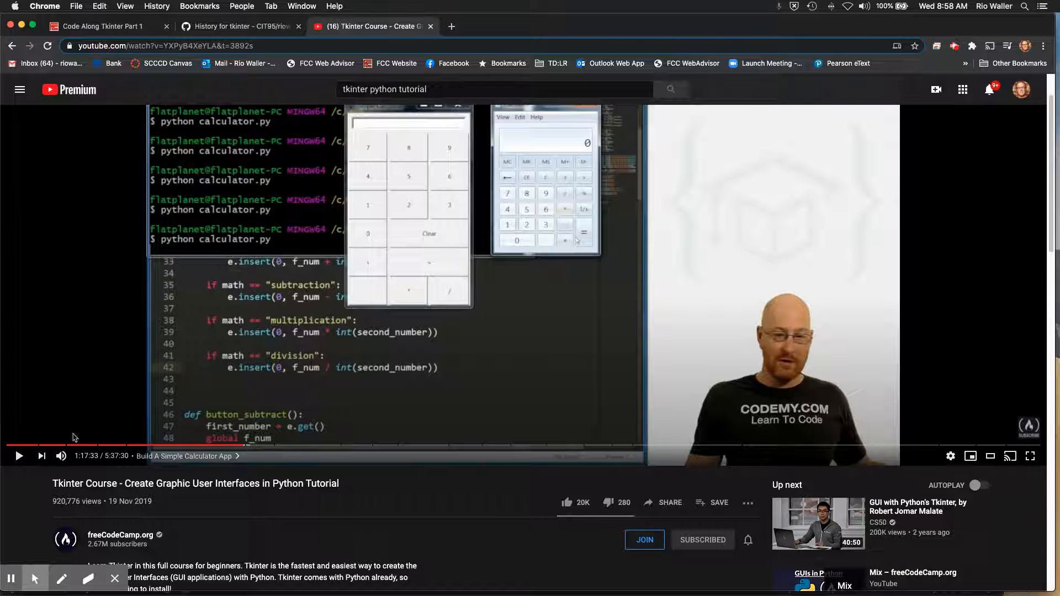
pyautogui.moveTo(53, 446)
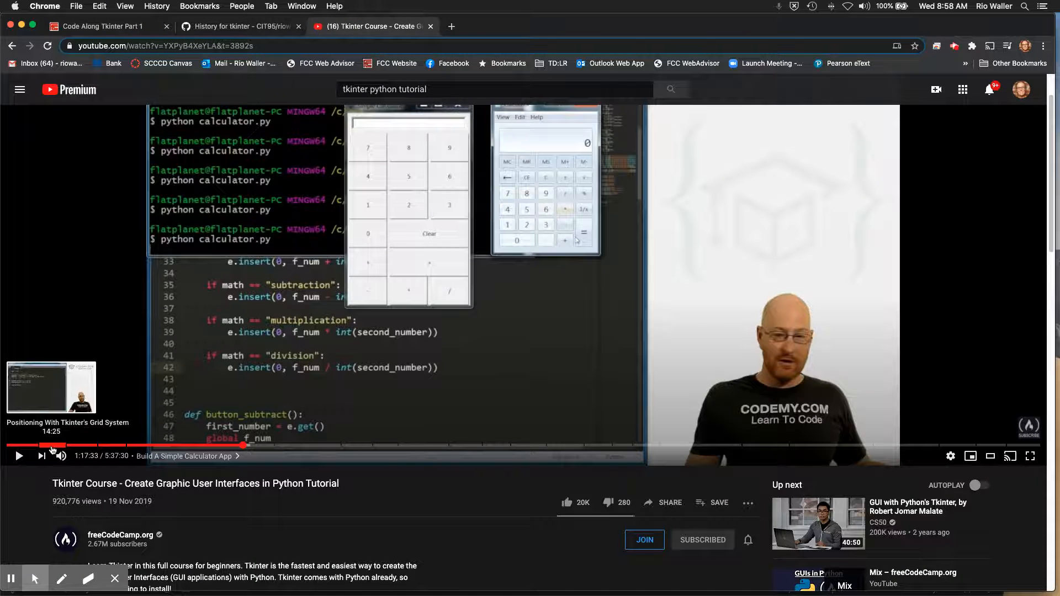
pyautogui.moveTo(83, 445)
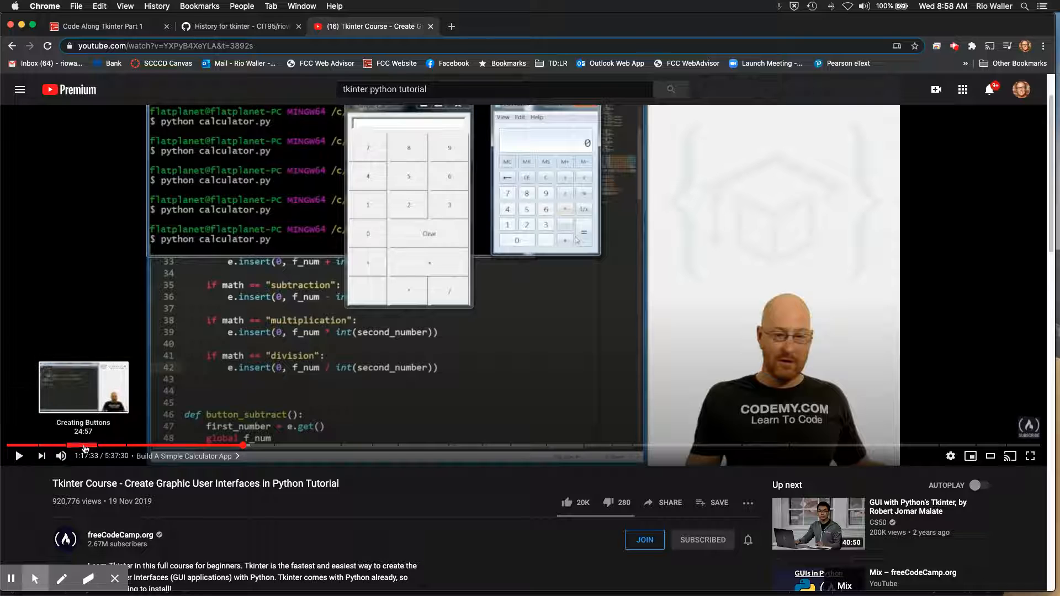
pyautogui.moveTo(160, 445)
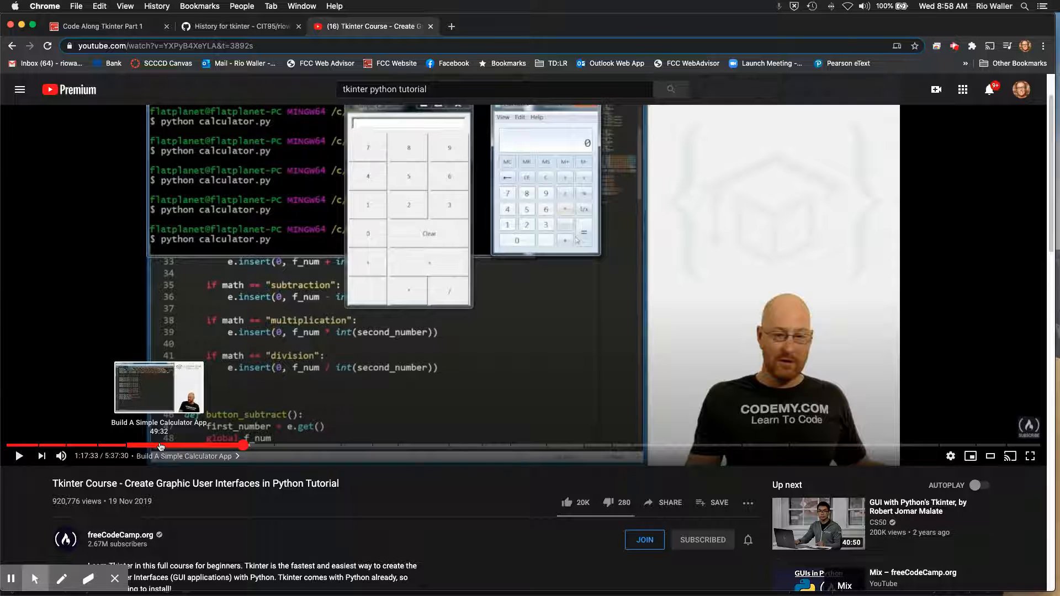
pyautogui.moveTo(249, 34)
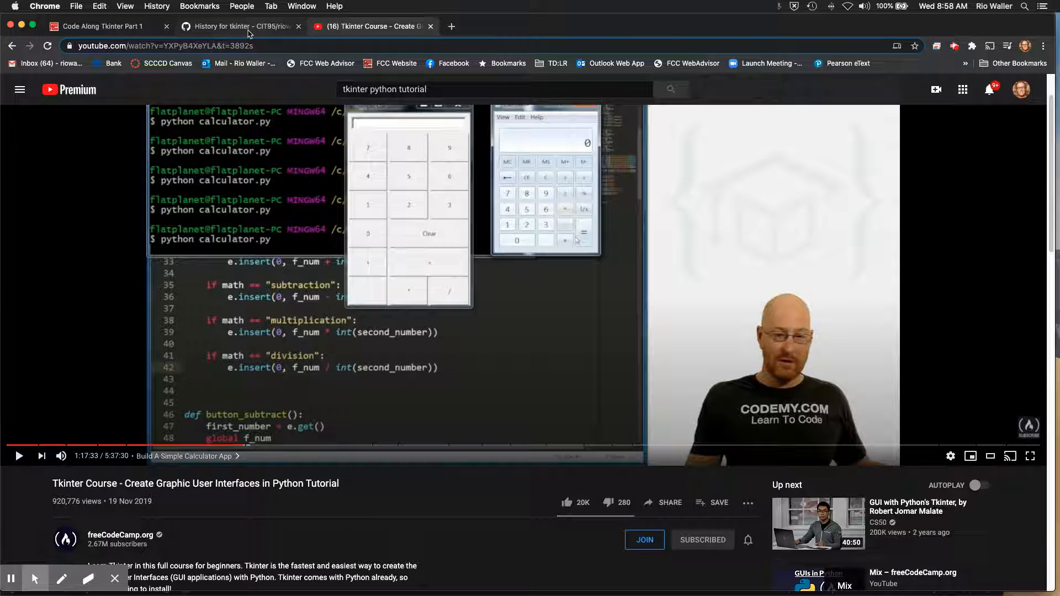
pyautogui.moveTo(135, 453)
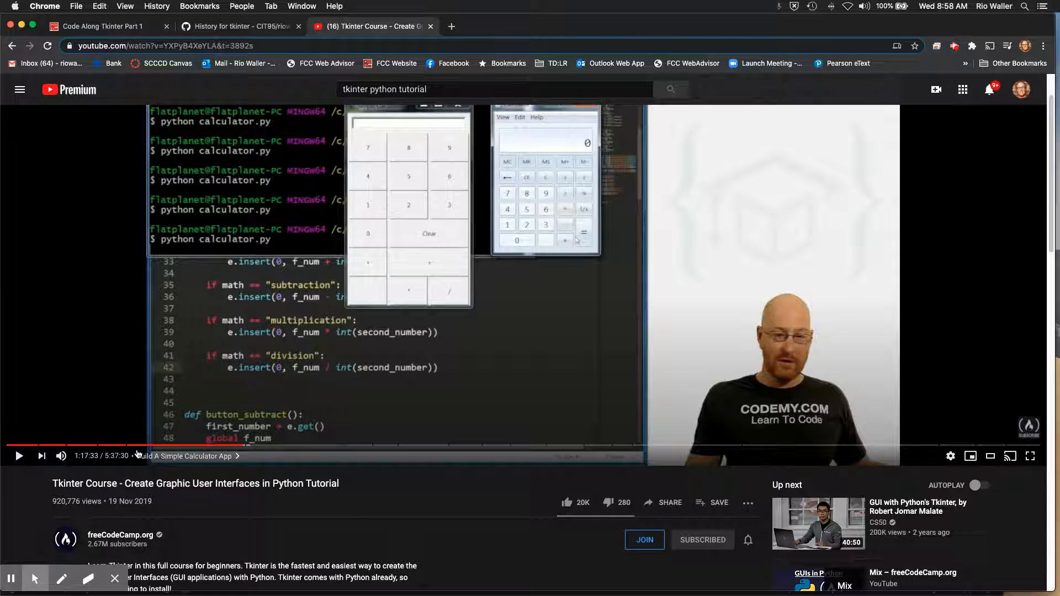
pyautogui.moveTo(139, 456)
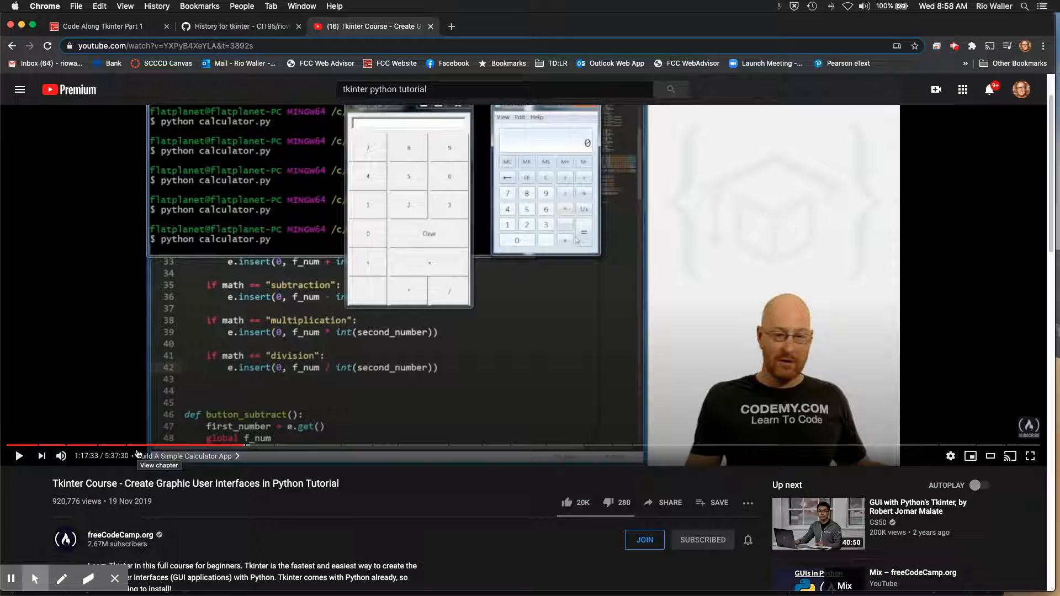
pyautogui.moveTo(267, 37)
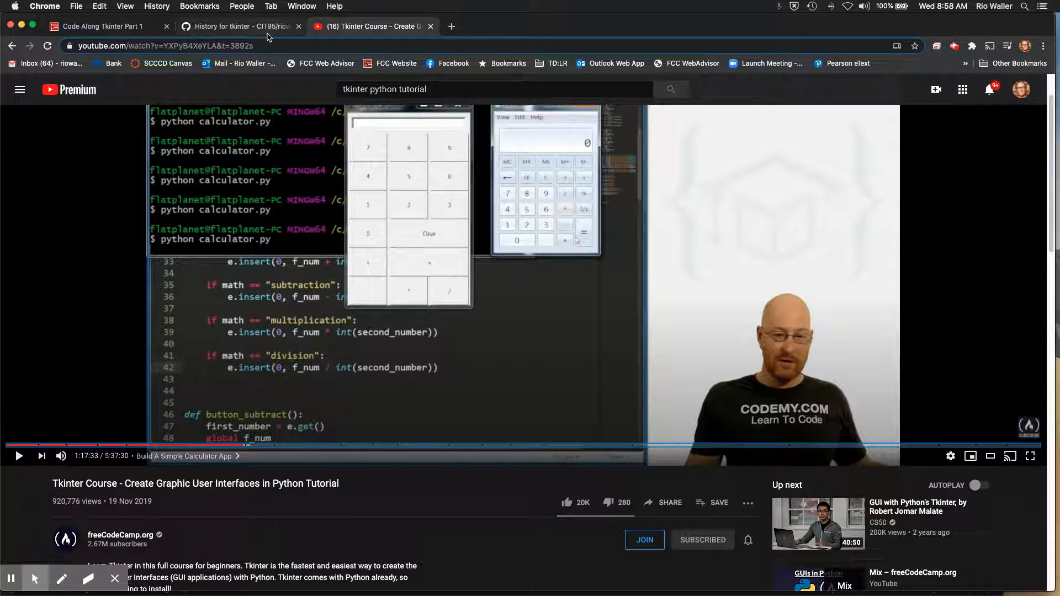
# Select the GitHub tkinter commit history URL in the address bar, then return to the Canvas assignment
pyautogui.click(237, 26)
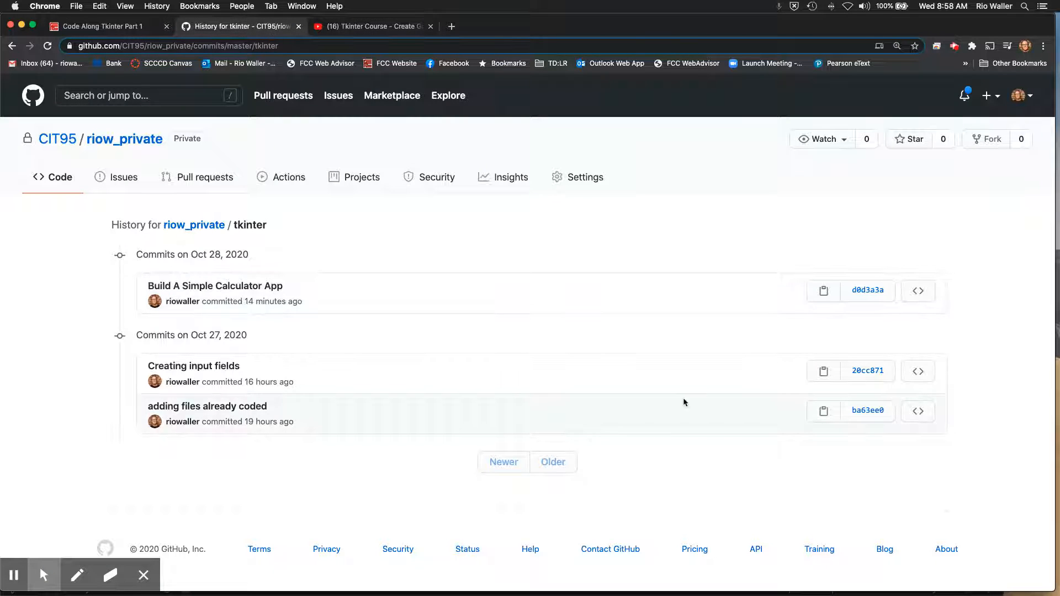
pyautogui.click(179, 46)
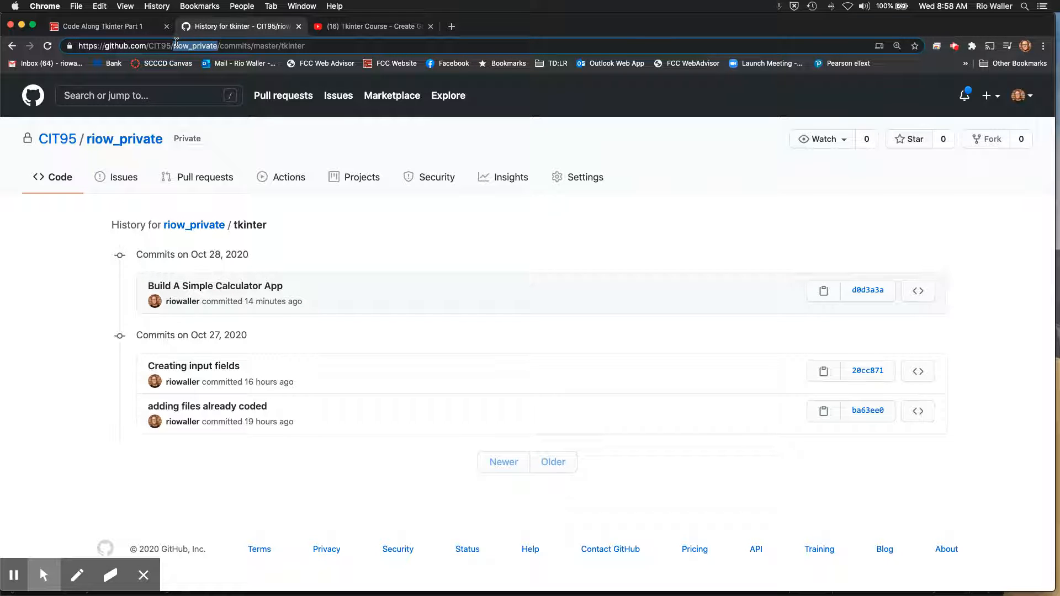
pyautogui.click(188, 45)
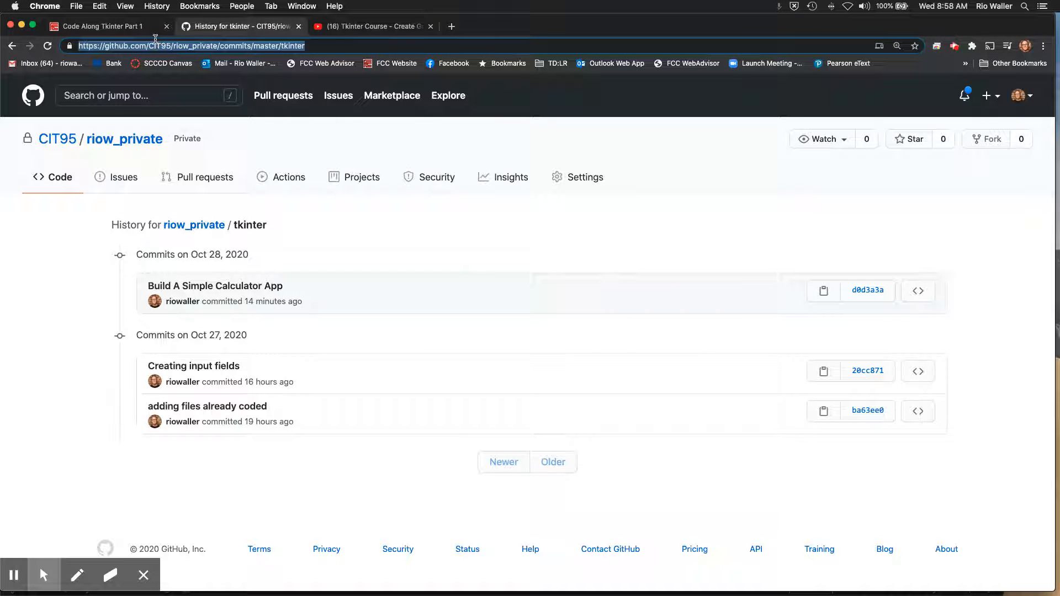
pyautogui.click(102, 27)
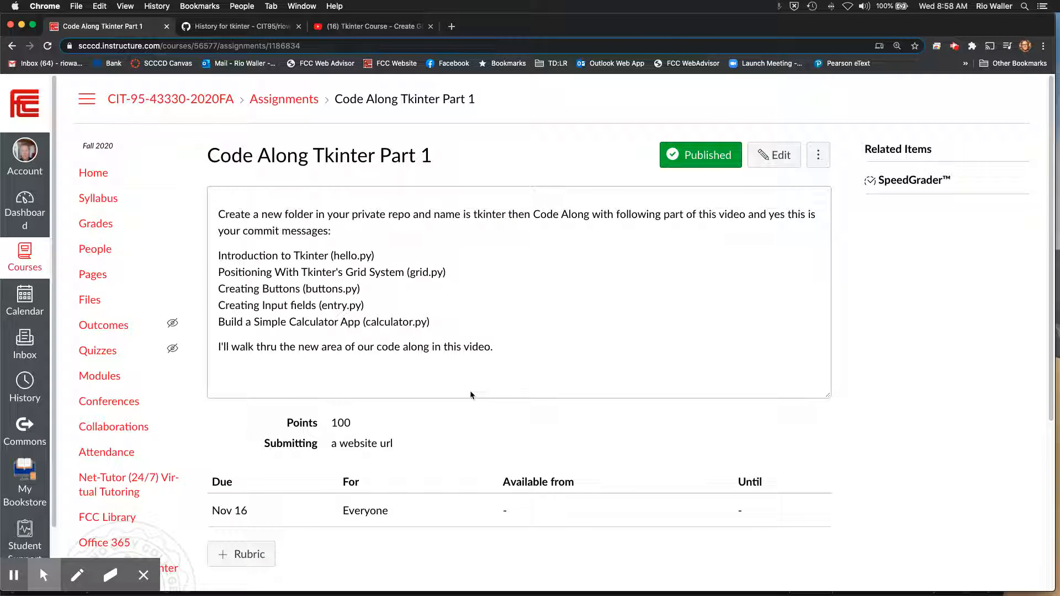
pyautogui.moveTo(490, 363)
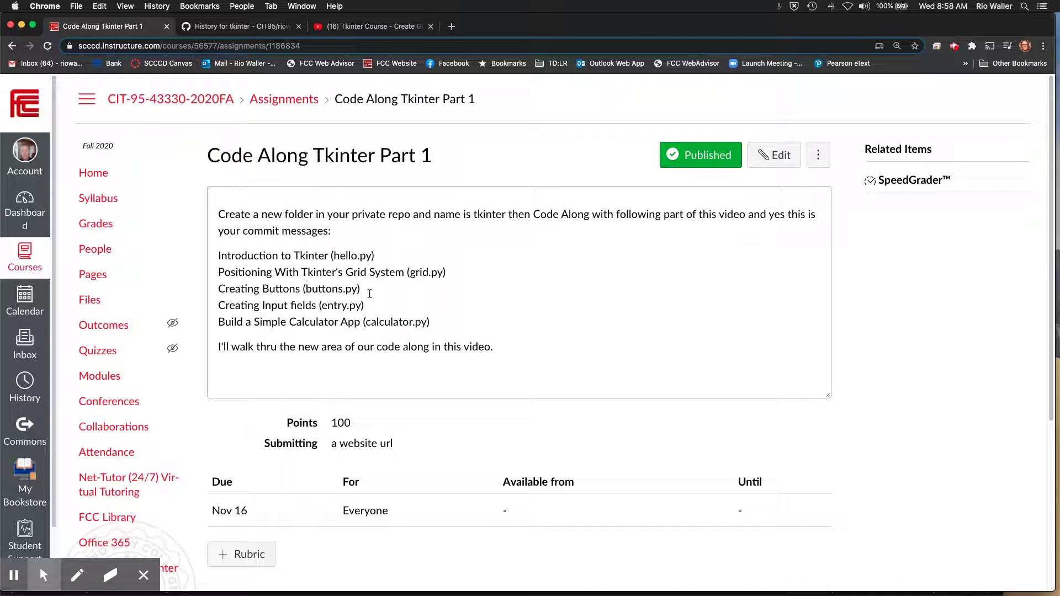
pyautogui.moveTo(552, 360)
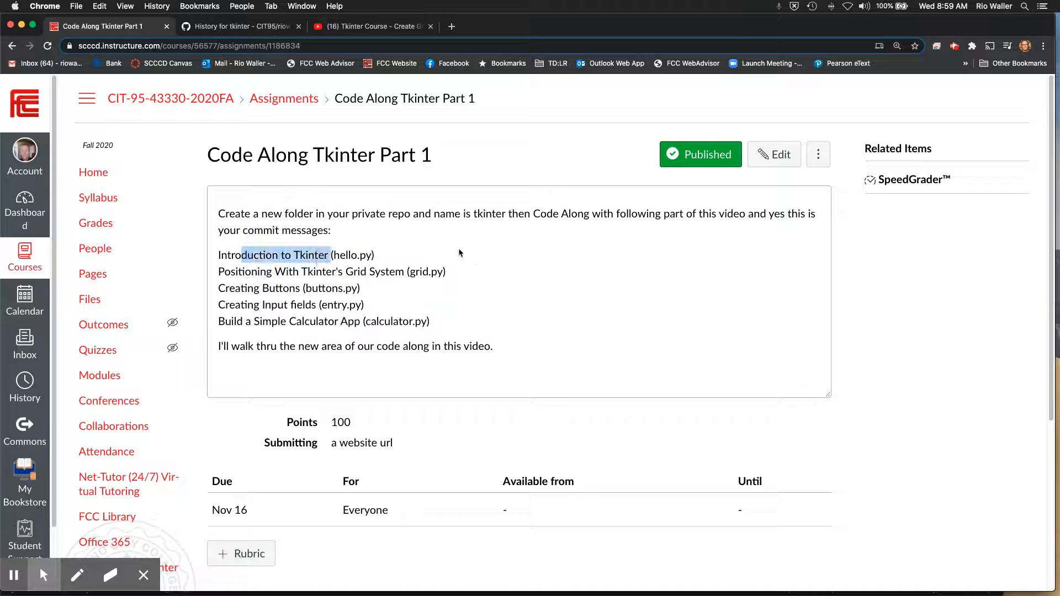
# Clear the chapter-title highlight and navigate to the course home via the breadcrumb
pyautogui.click(459, 255)
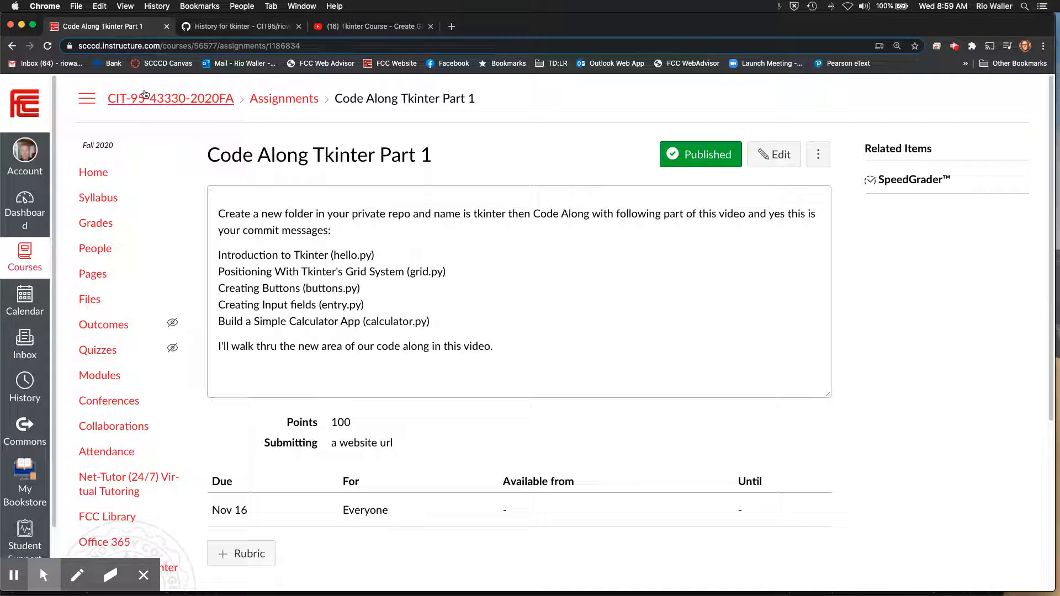
pyautogui.click(171, 99)
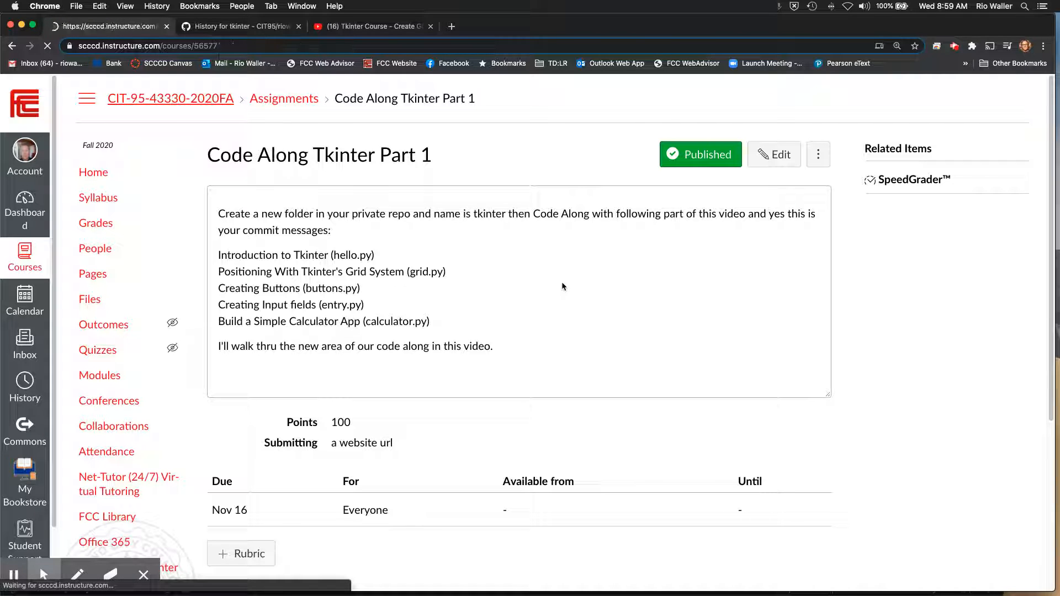
# Scroll the Modules page down to Week 18 dev_2 and back up to Weeks 12–14
pyautogui.click(11, 46)
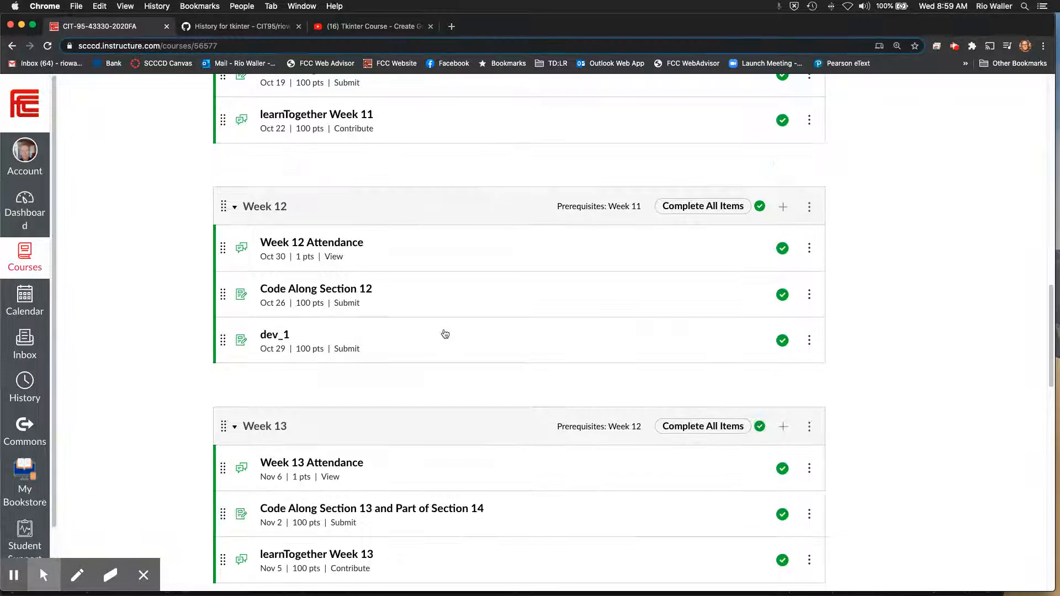
pyautogui.scroll(-3)
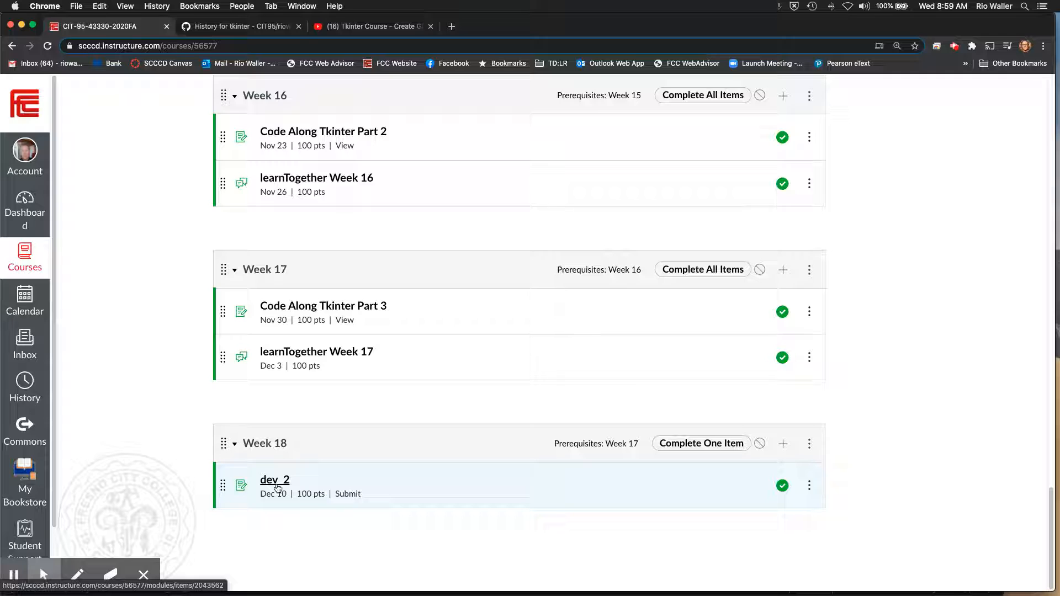
pyautogui.moveTo(275, 479)
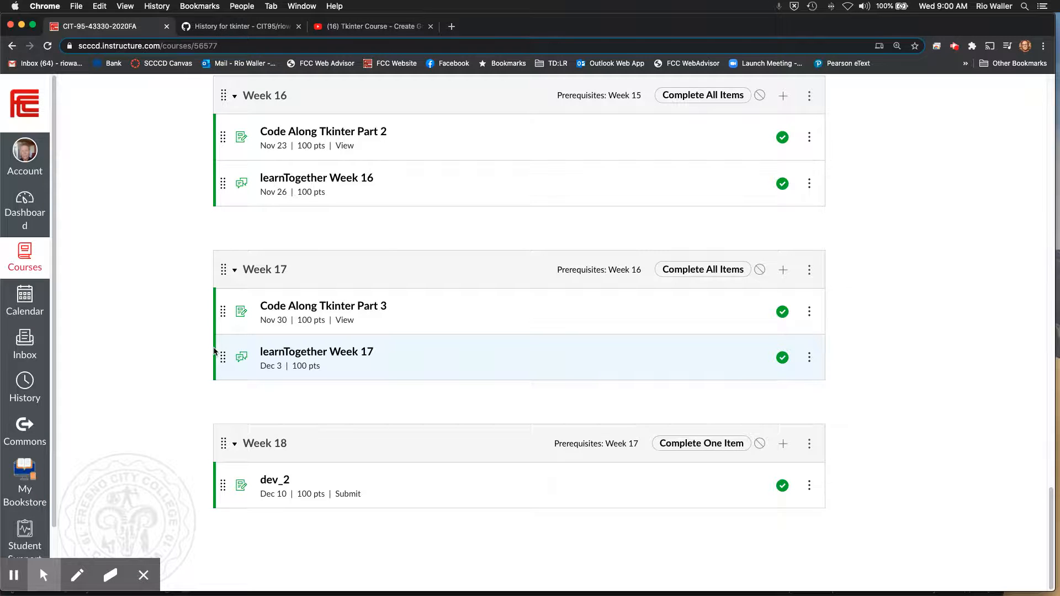
pyautogui.scroll(3)
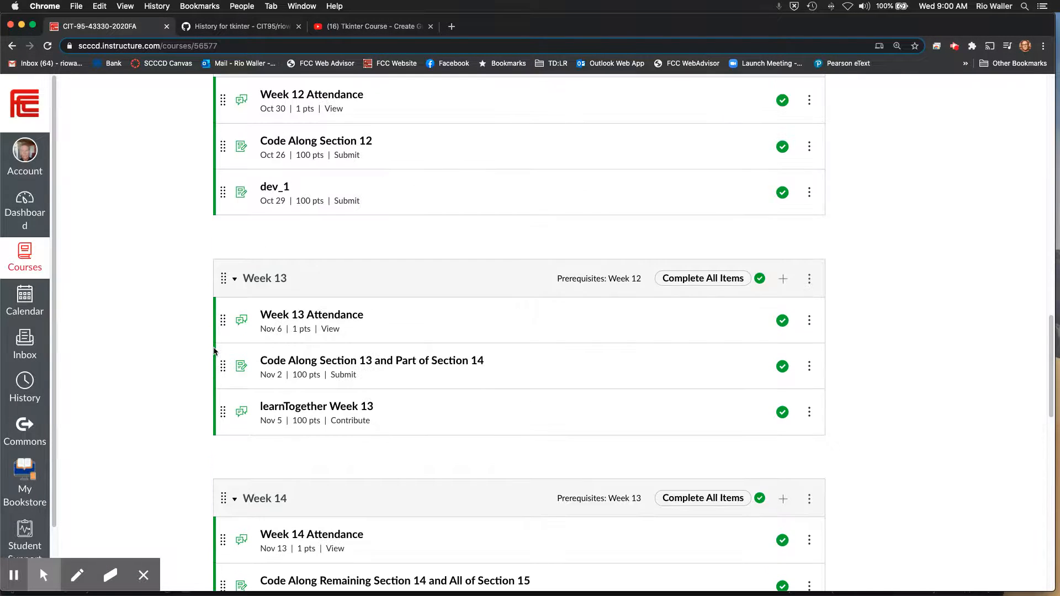
pyautogui.scroll(-3)
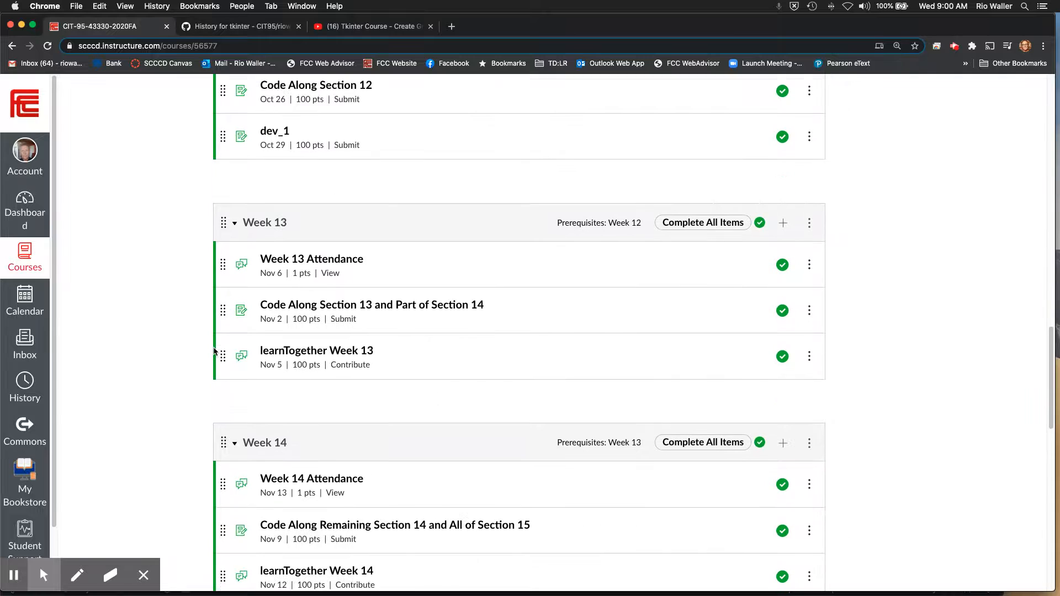
pyautogui.scroll(3)
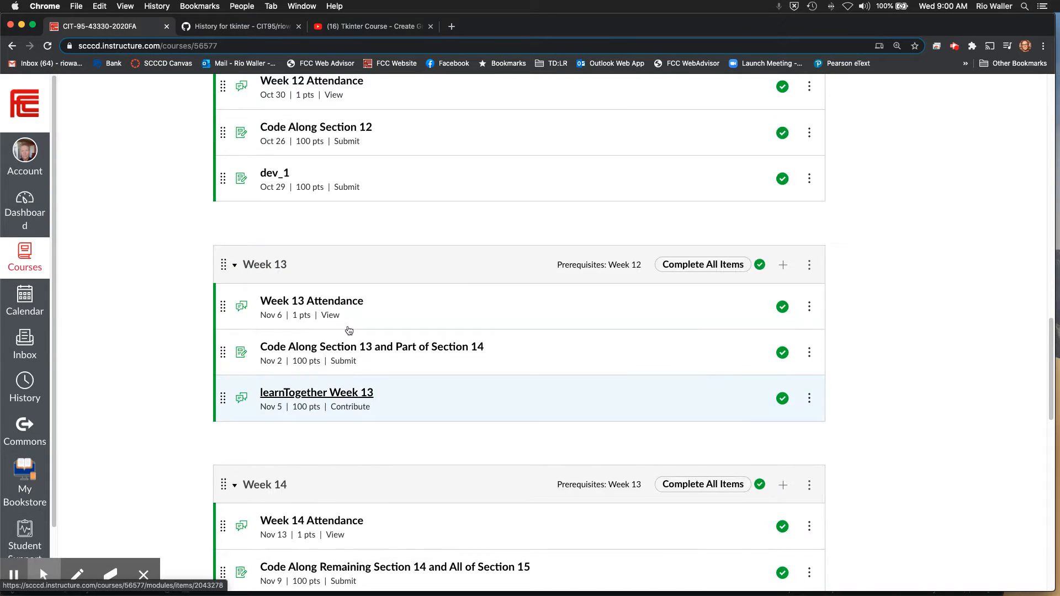
pyautogui.scroll(3)
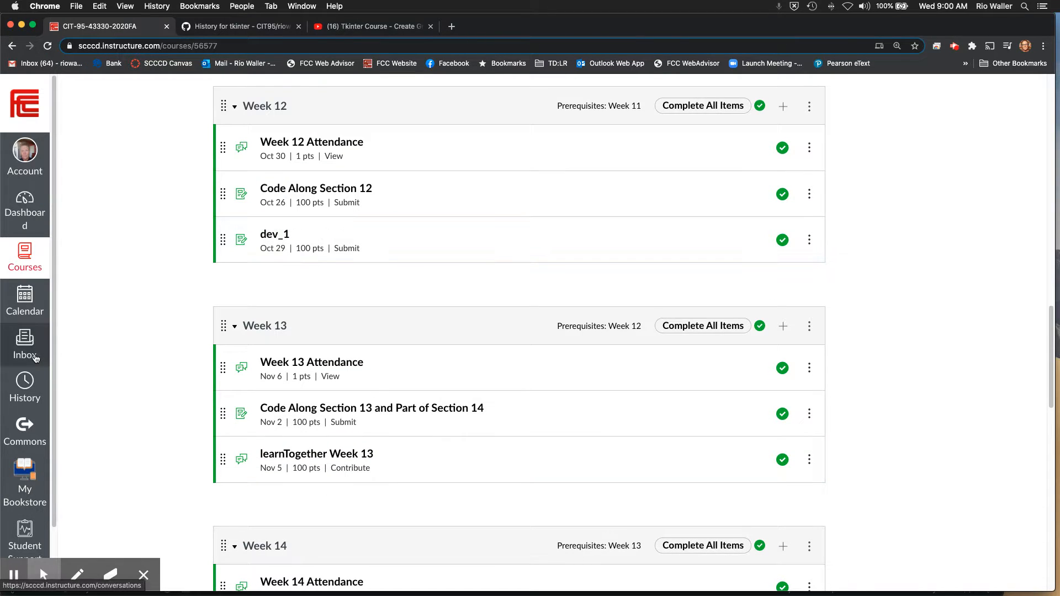